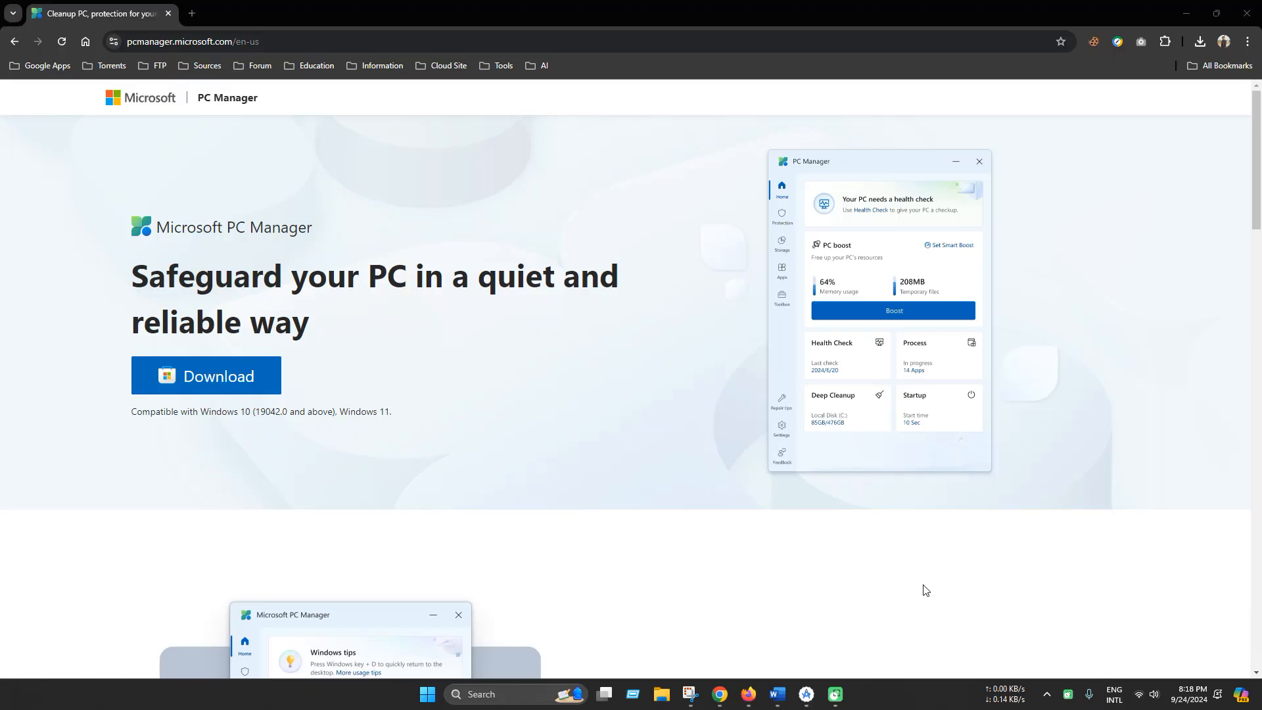
mouse_move(893, 572)
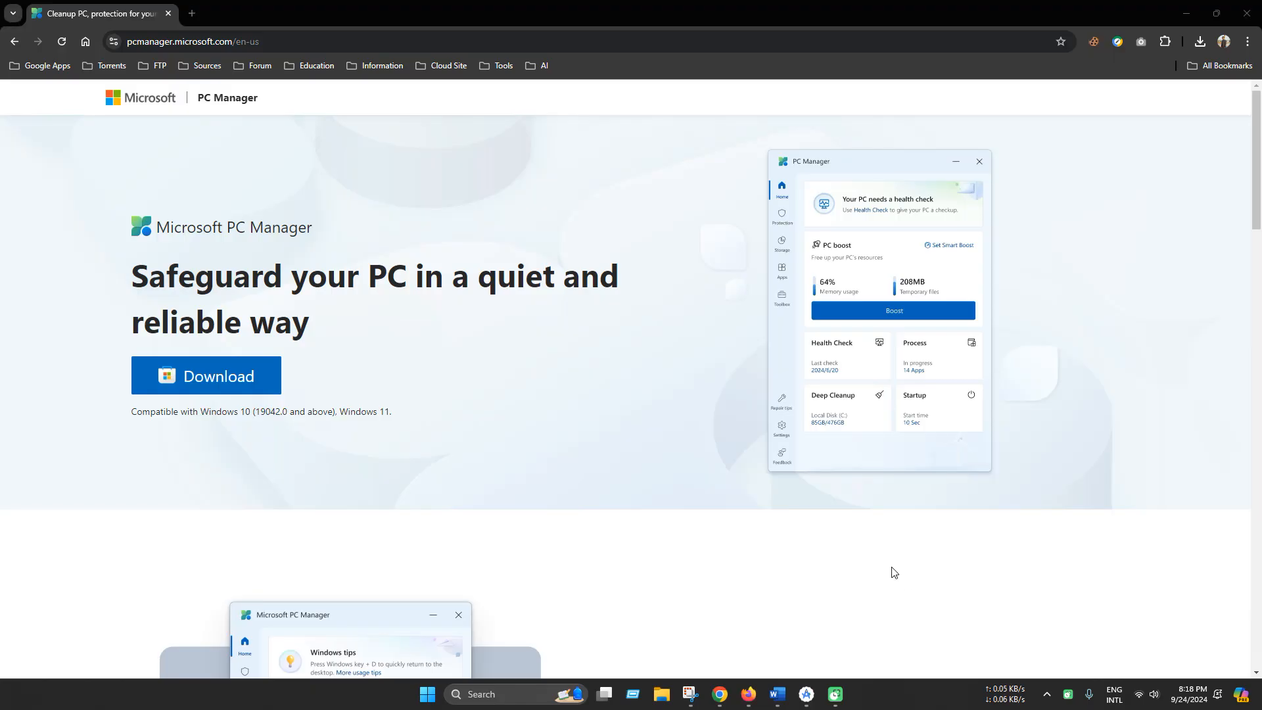
mouse_move(835, 625)
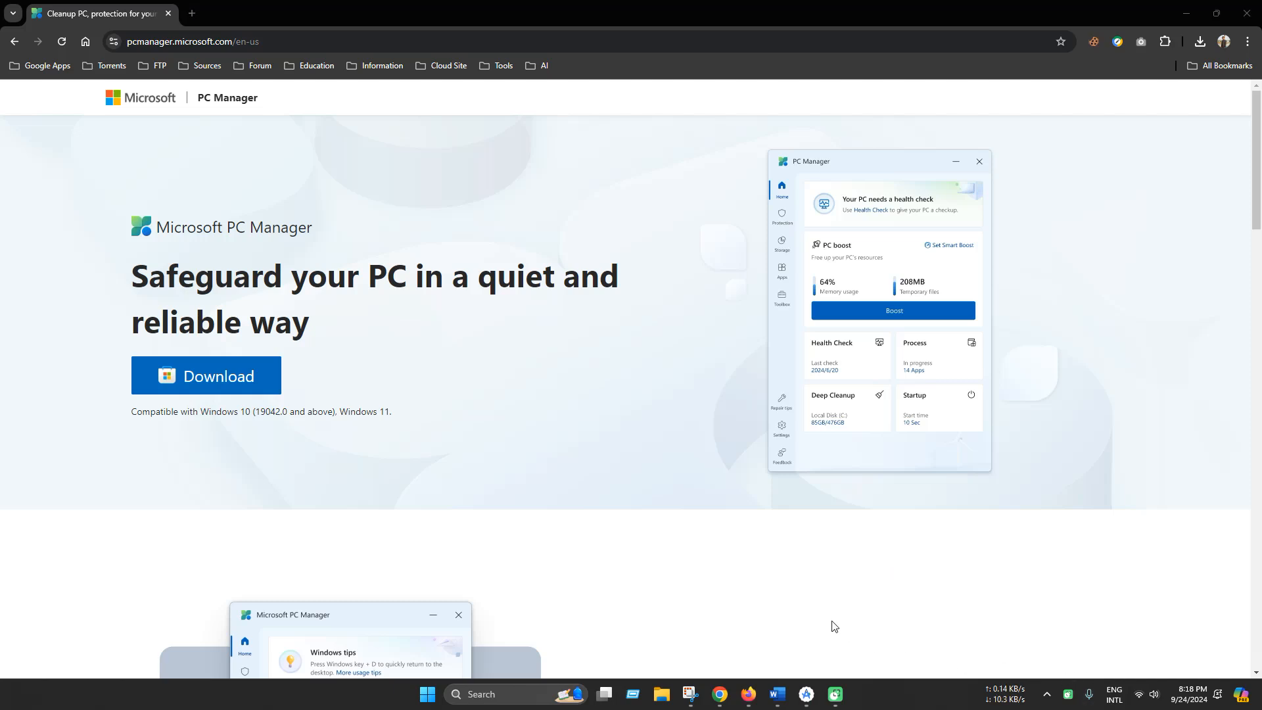
mouse_move(752, 569)
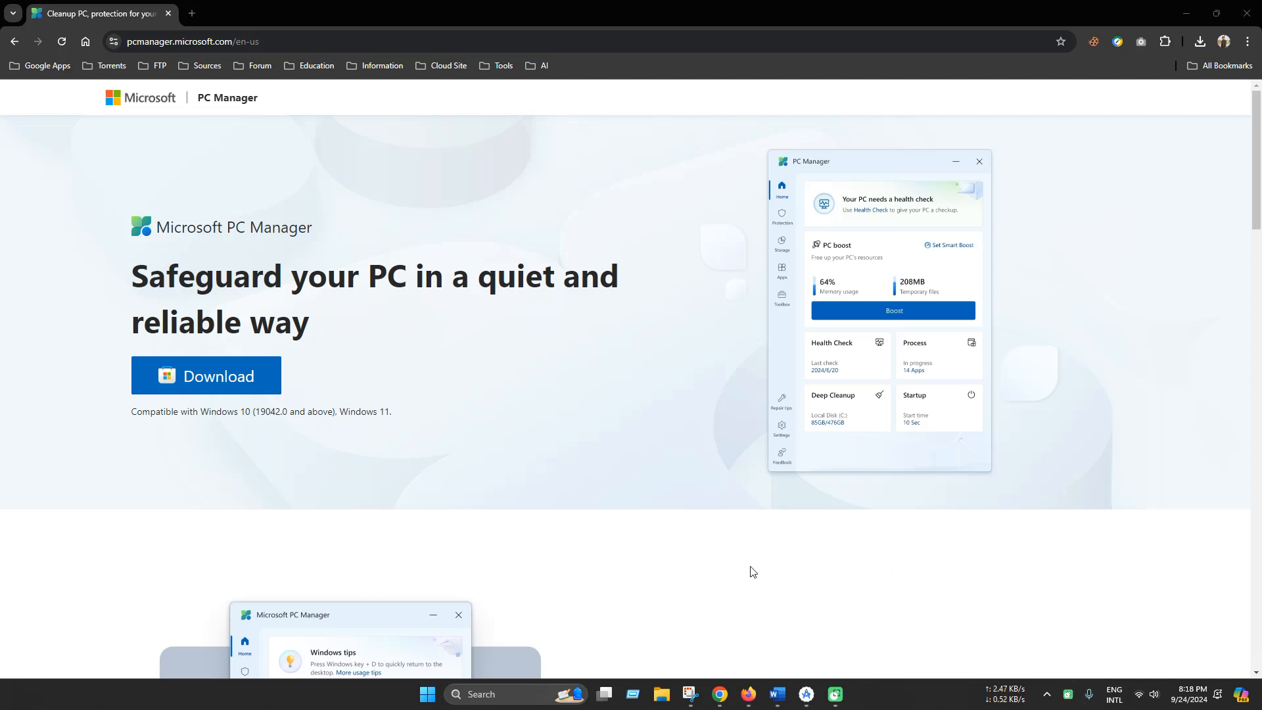
mouse_move(704, 548)
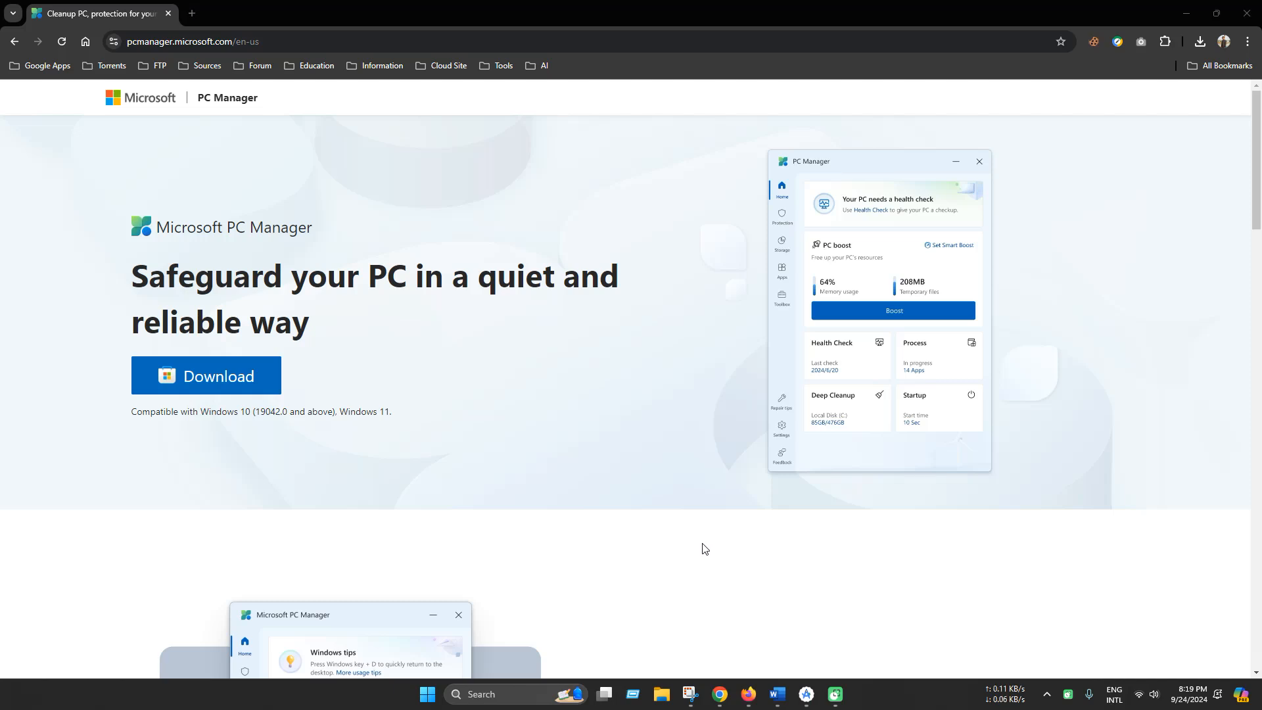
mouse_move(694, 535)
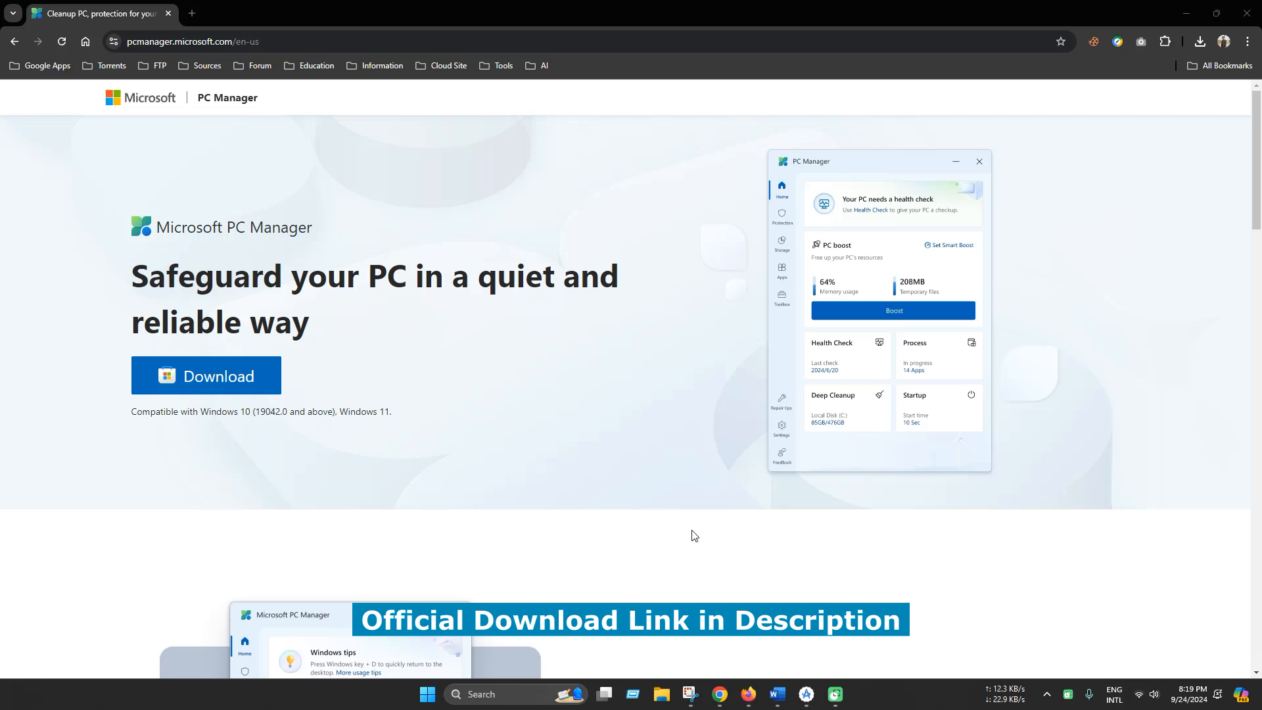
mouse_move(857, 367)
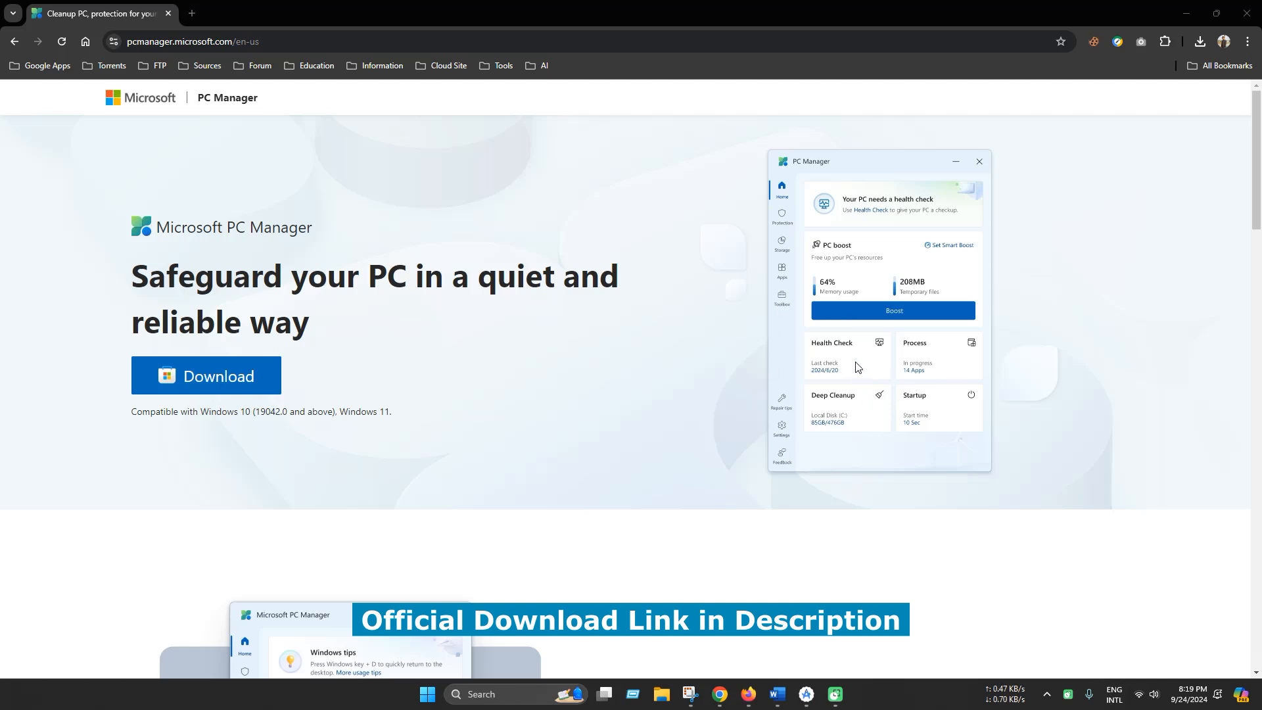
mouse_move(861, 364)
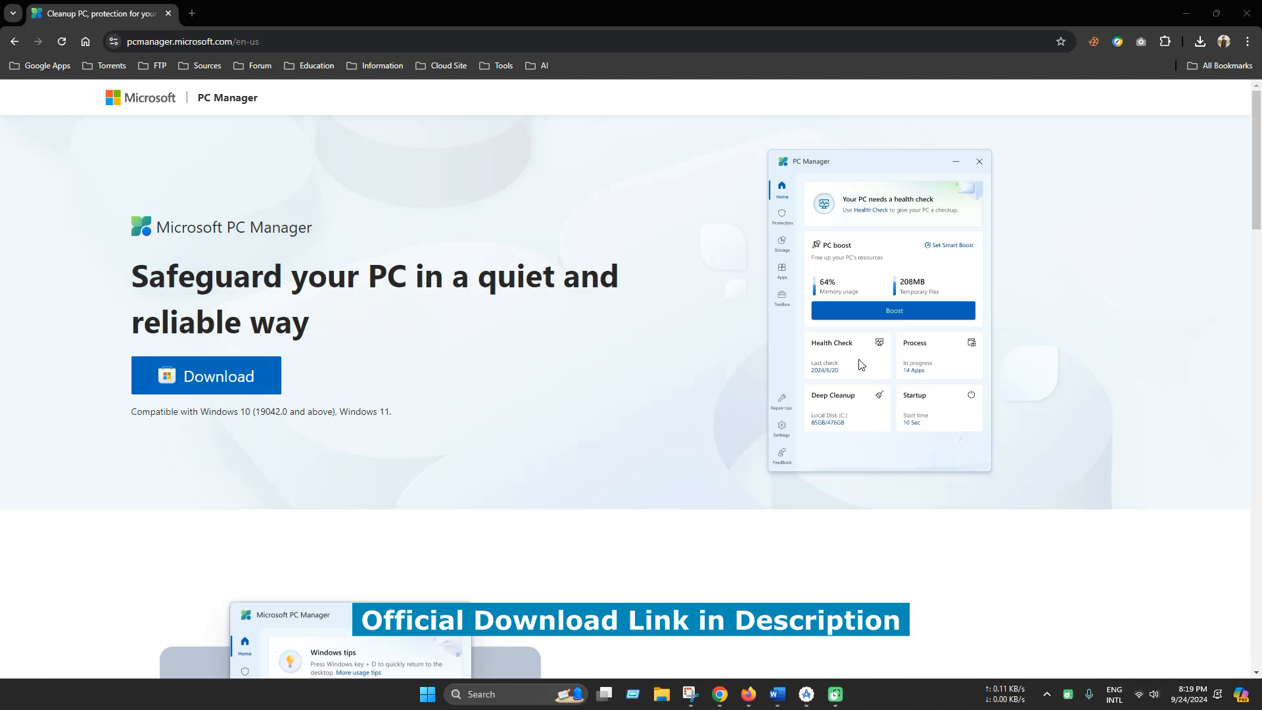
mouse_move(828, 457)
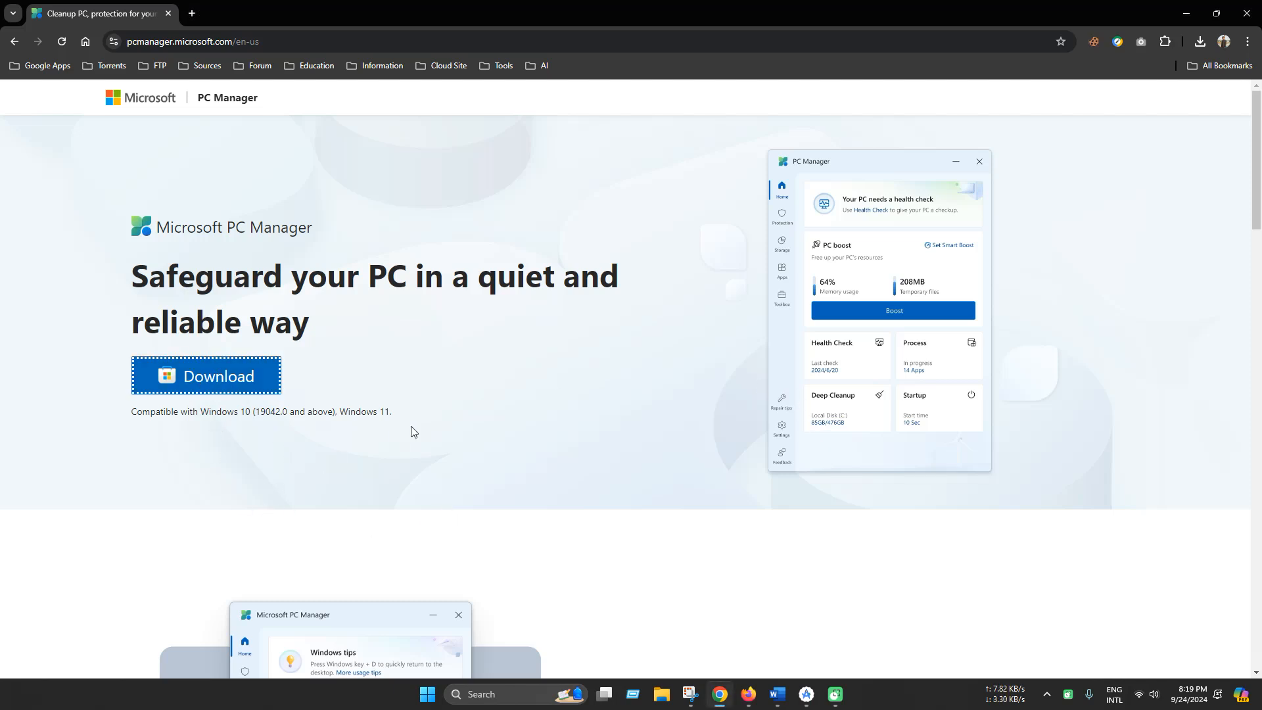
- Download the 1 MB PC Manager installer via IDM to the Programs folder and run it
left_click(205, 376)
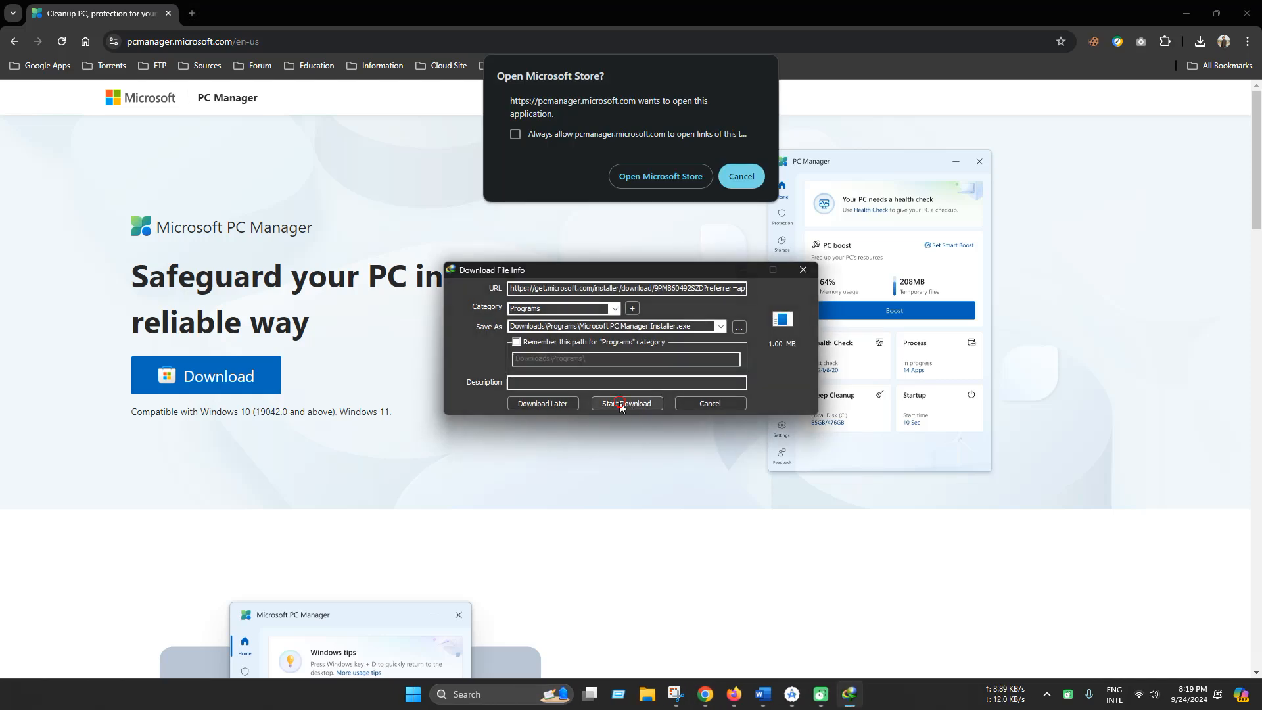
left_click(626, 403)
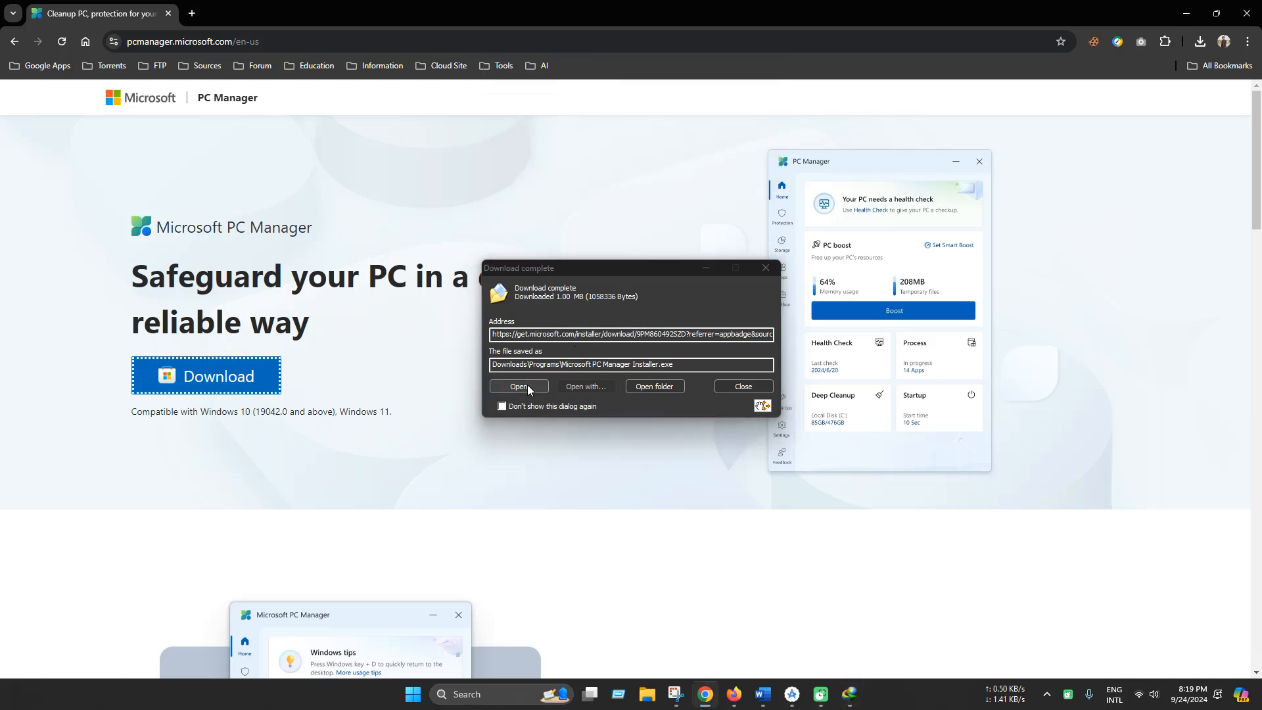
left_click(518, 386)
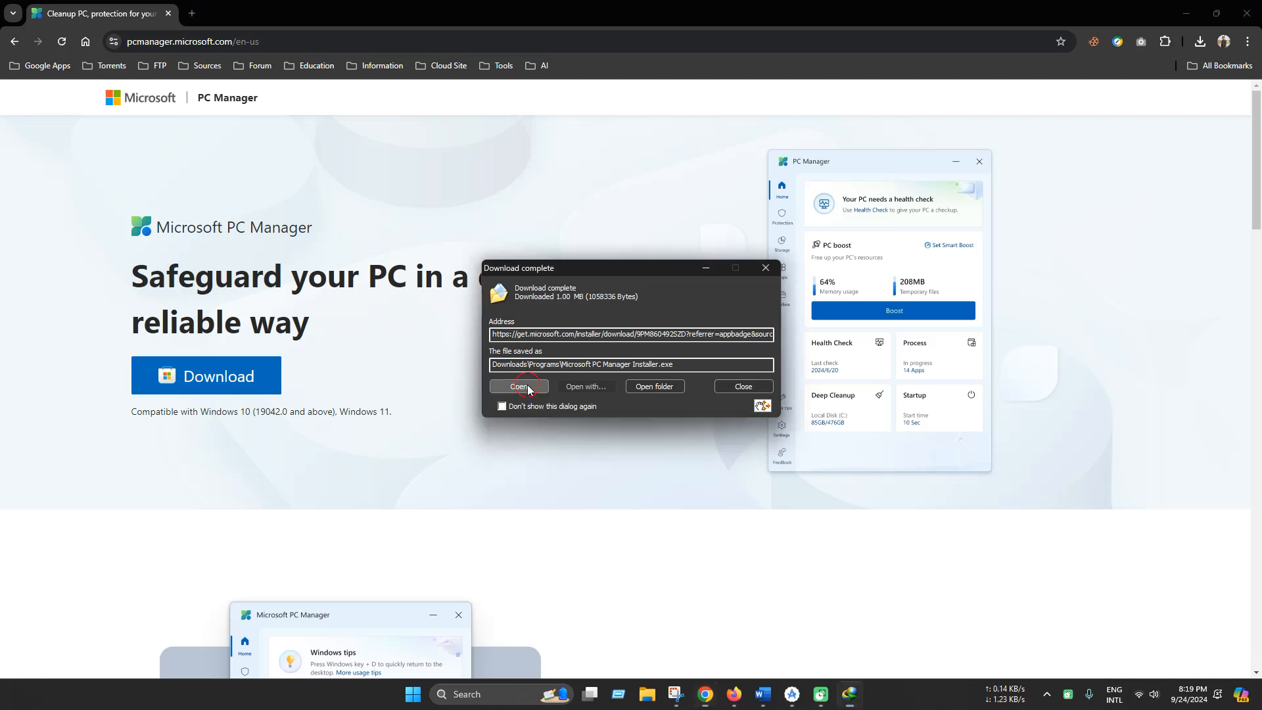
left_click(517, 387)
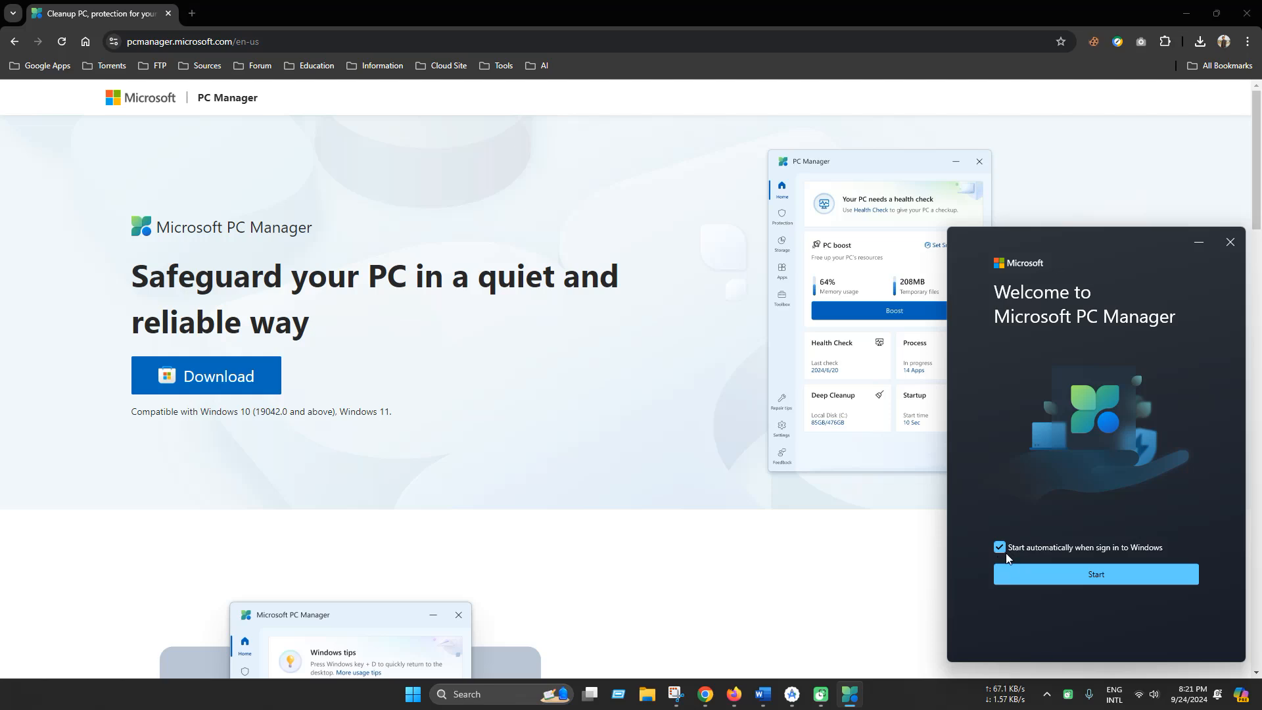
mouse_move(1057, 552)
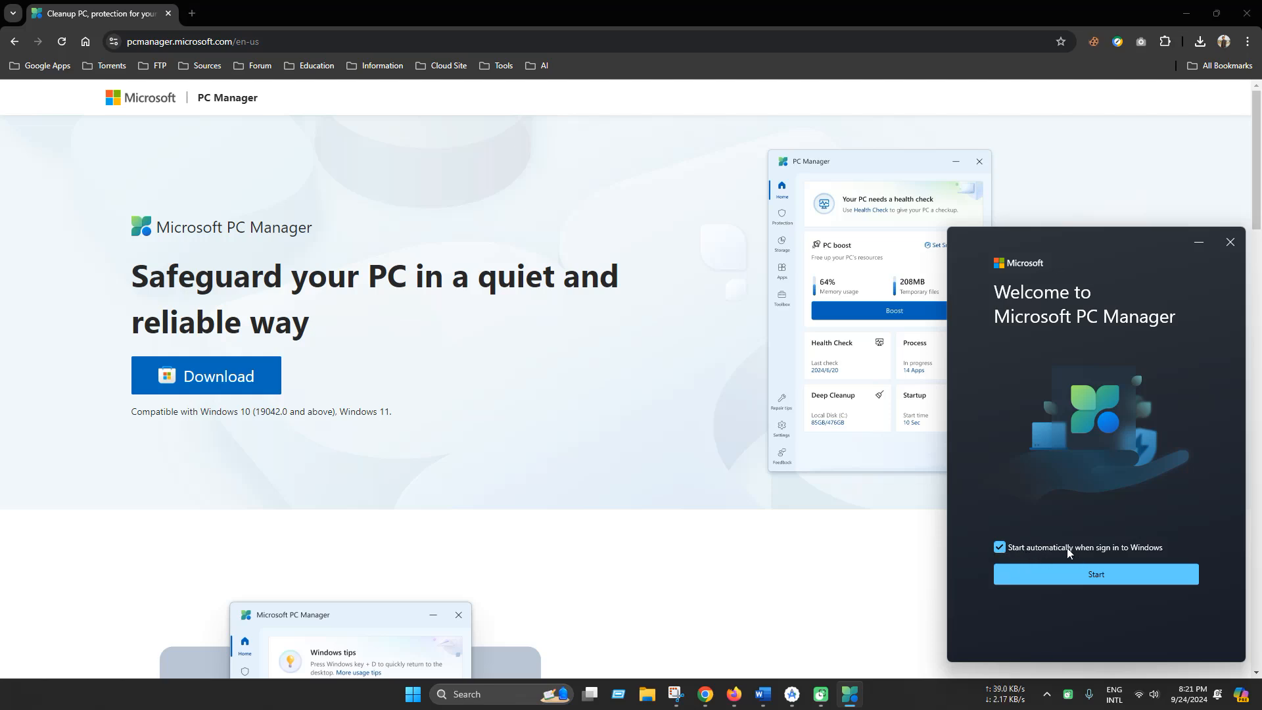
mouse_move(1114, 557)
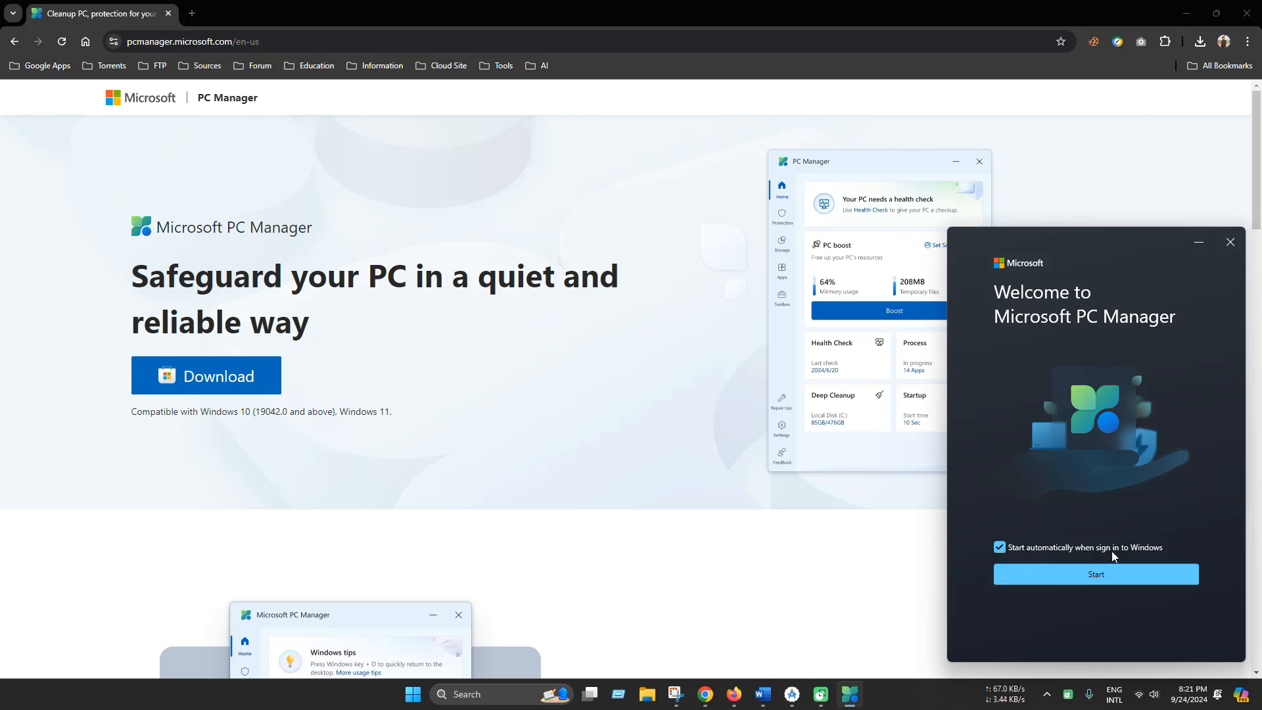
mouse_move(1133, 555)
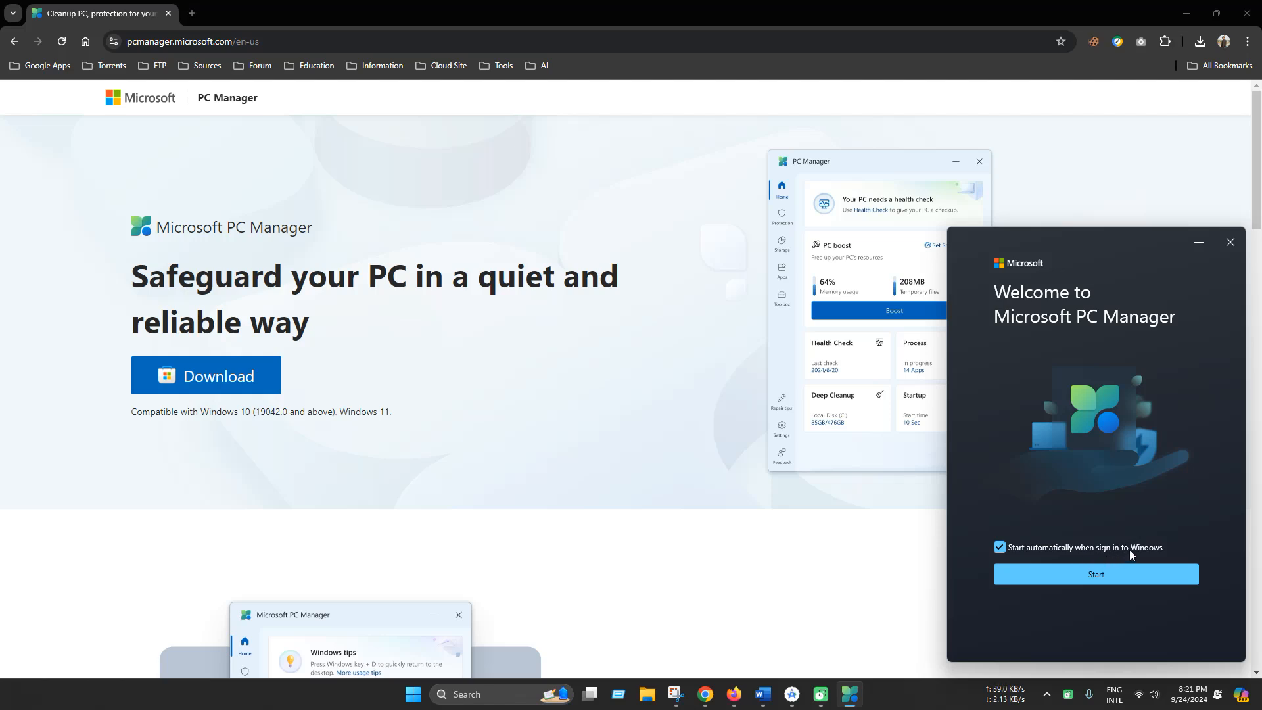
- Start setup keeping automatic start at sign-in on, and skip the feature introduction
left_click(1096, 573)
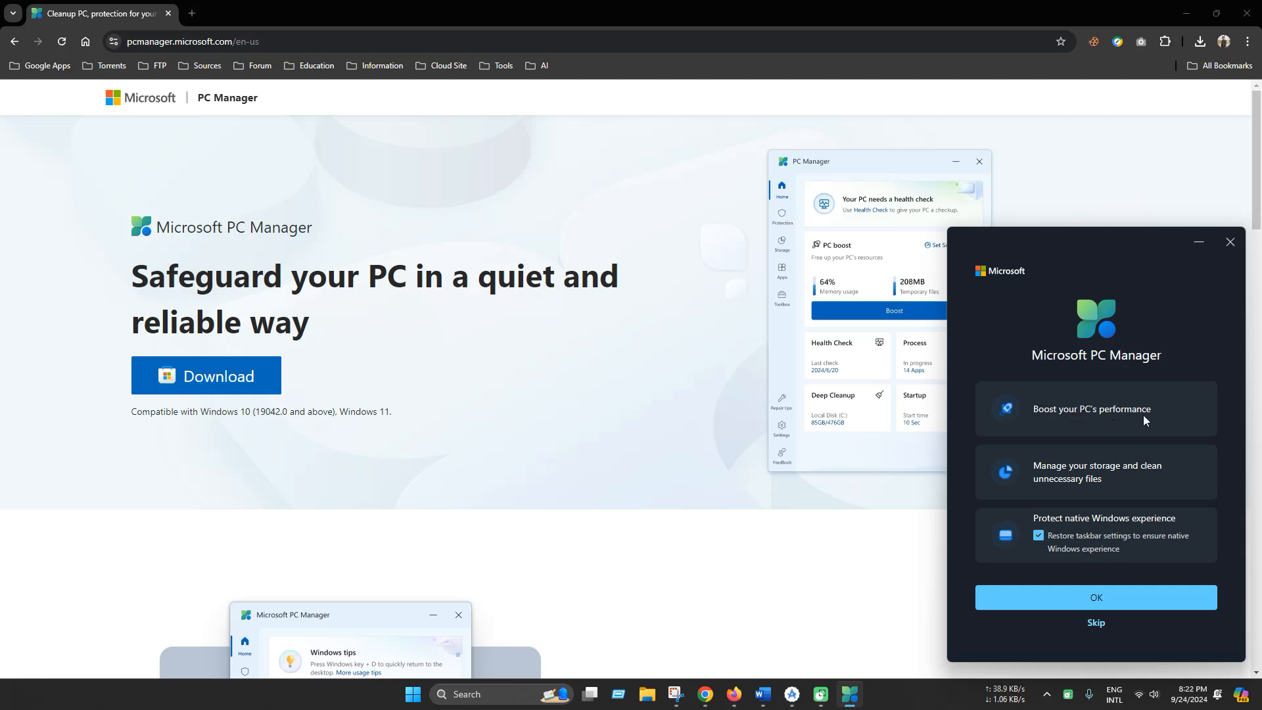
mouse_move(1076, 520)
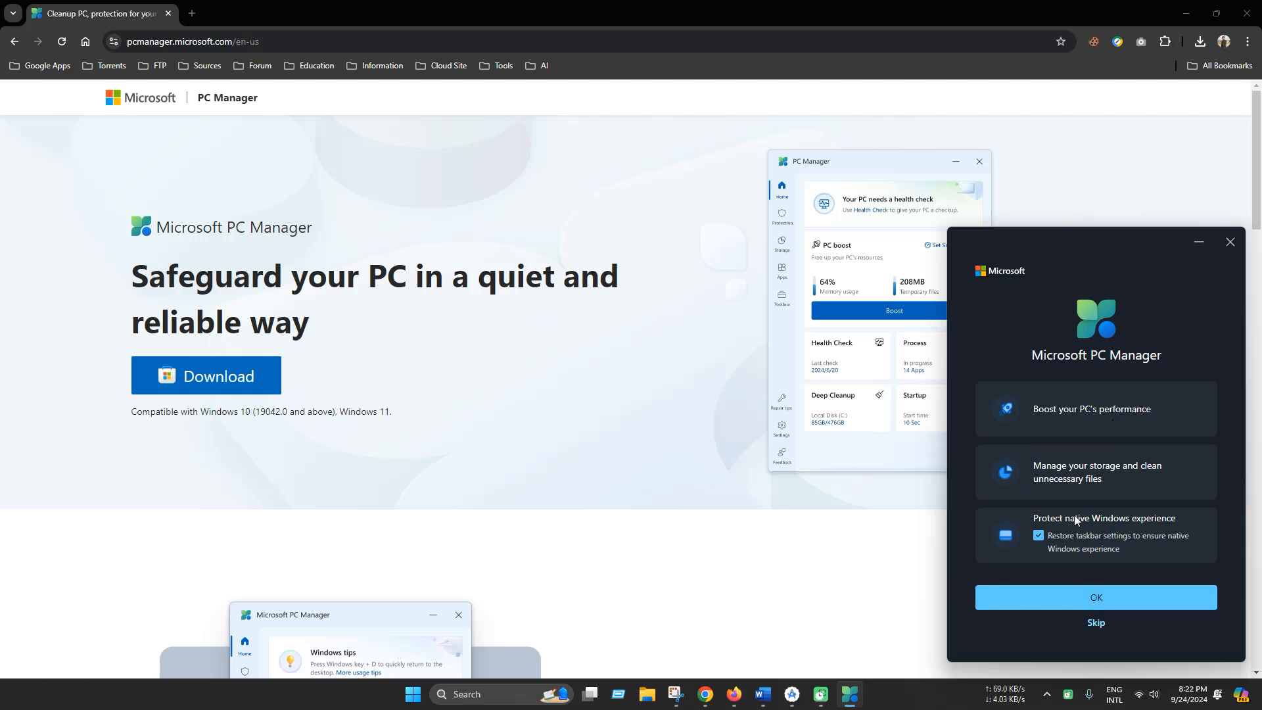
mouse_move(1096, 626)
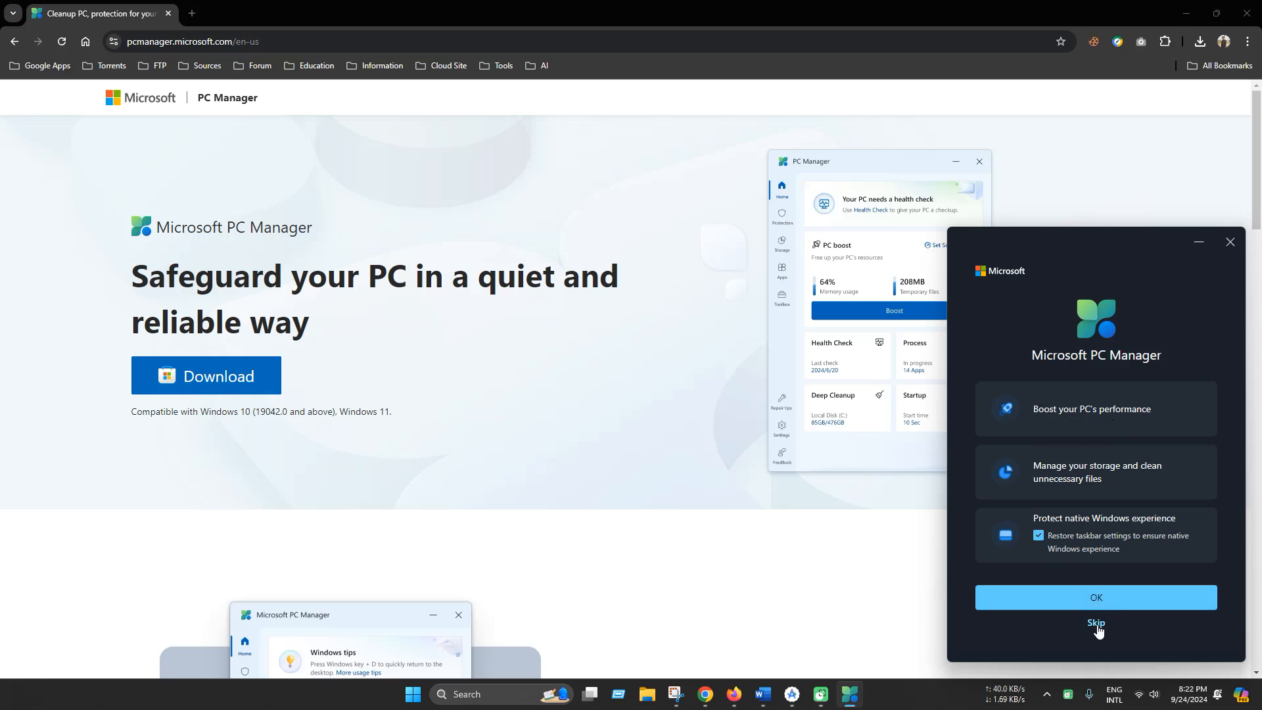
left_click(1096, 623)
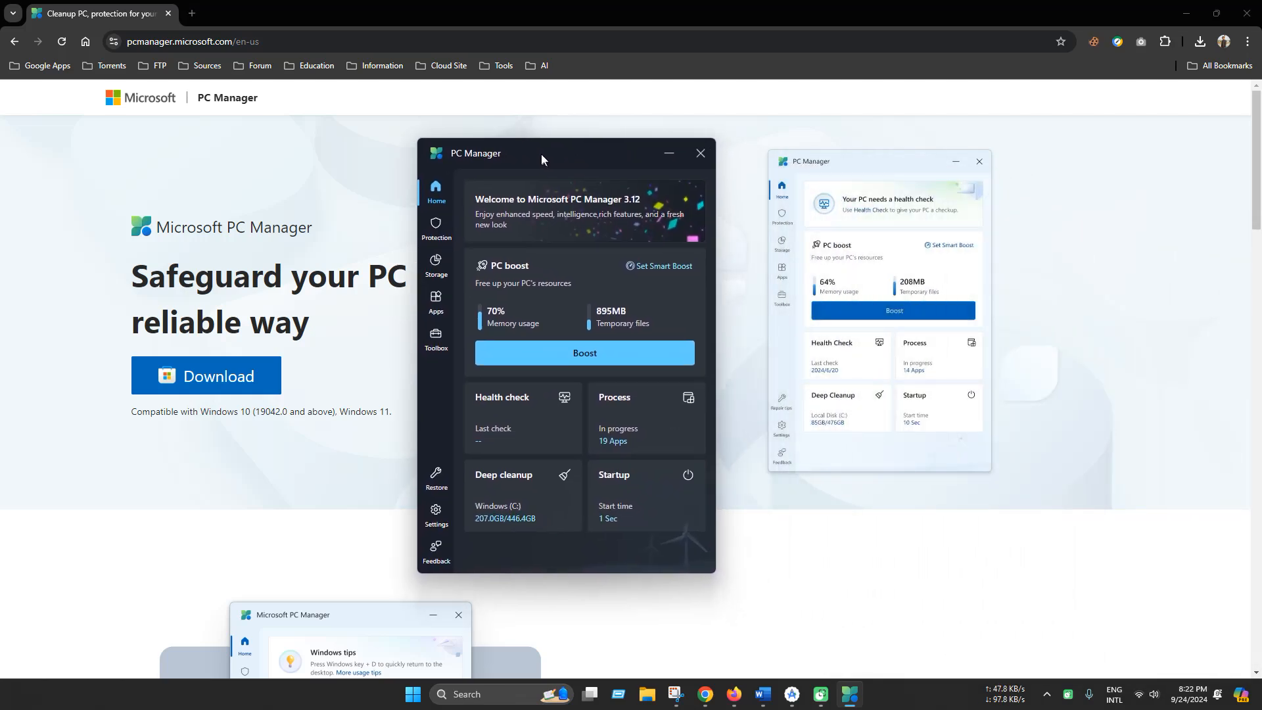
mouse_move(708, 279)
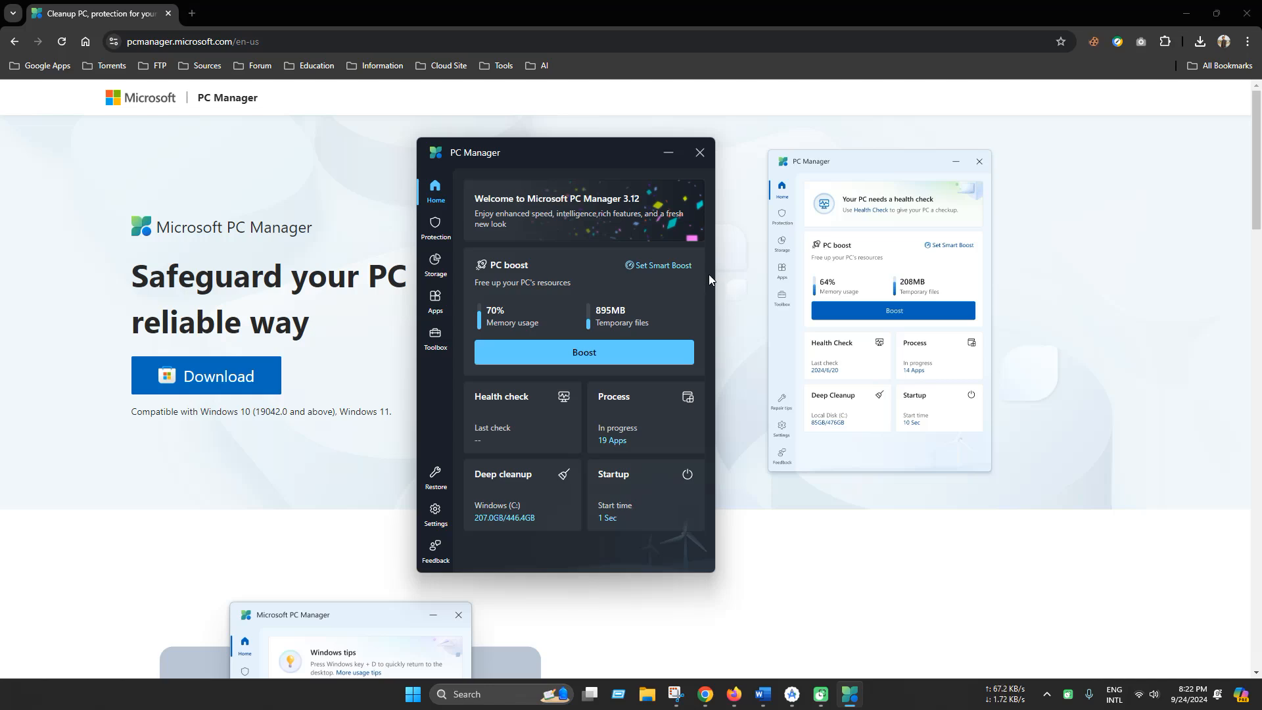
mouse_move(586, 303)
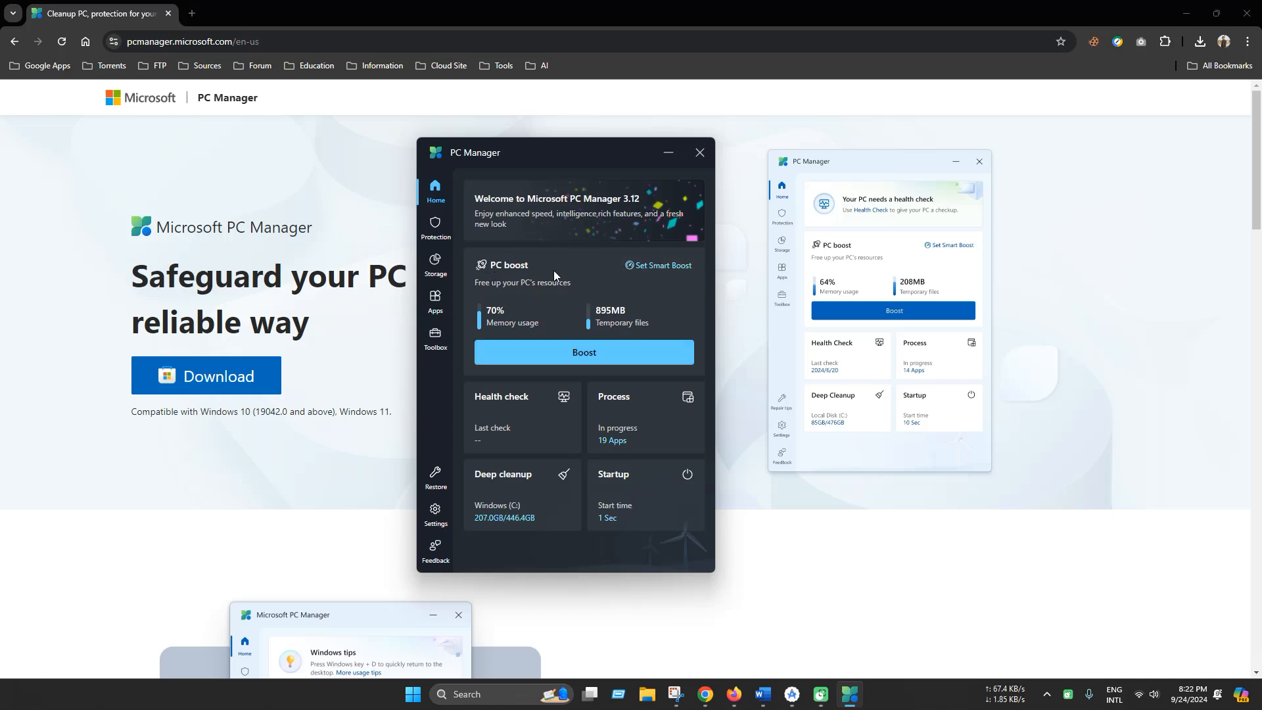
mouse_move(504, 312)
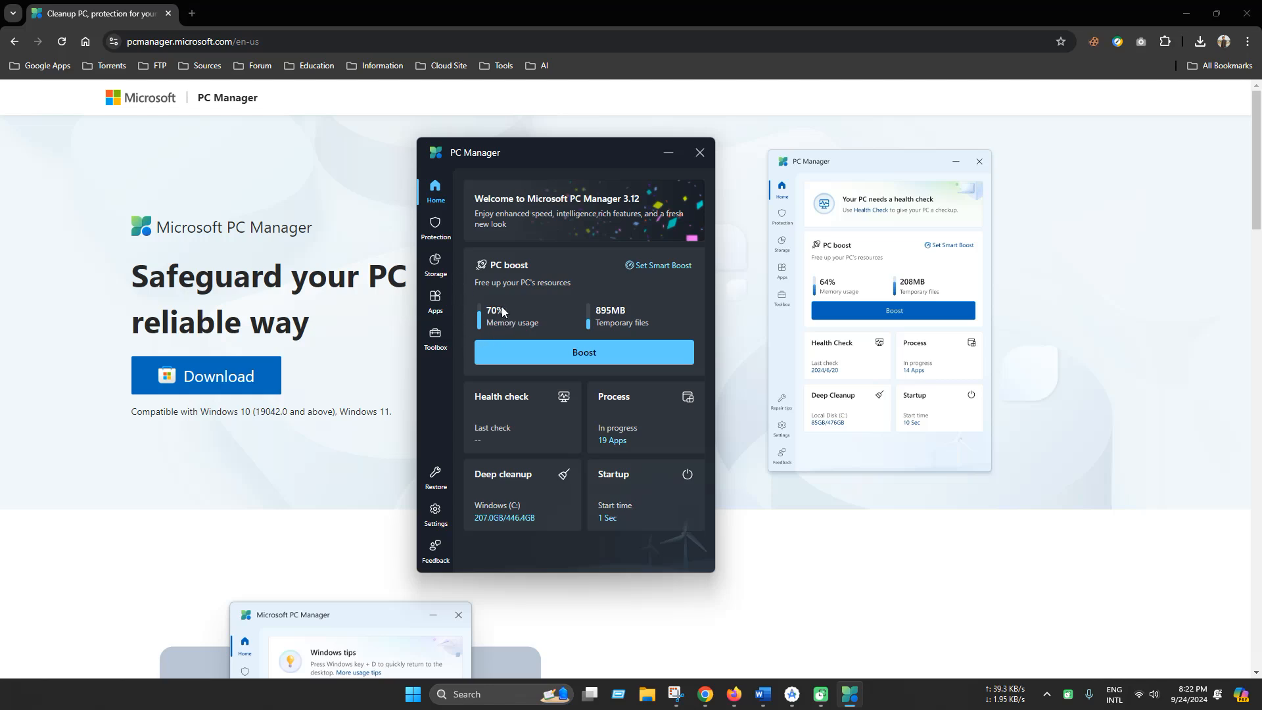
mouse_move(618, 332)
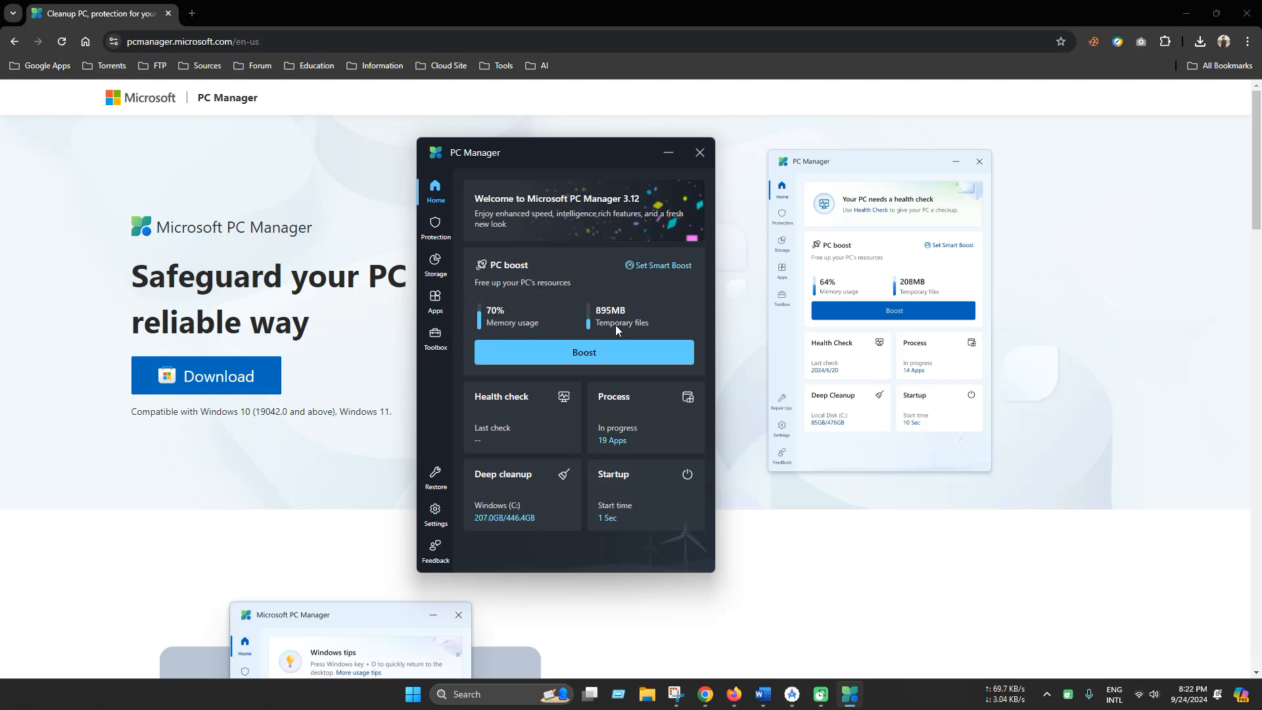
mouse_move(603, 322)
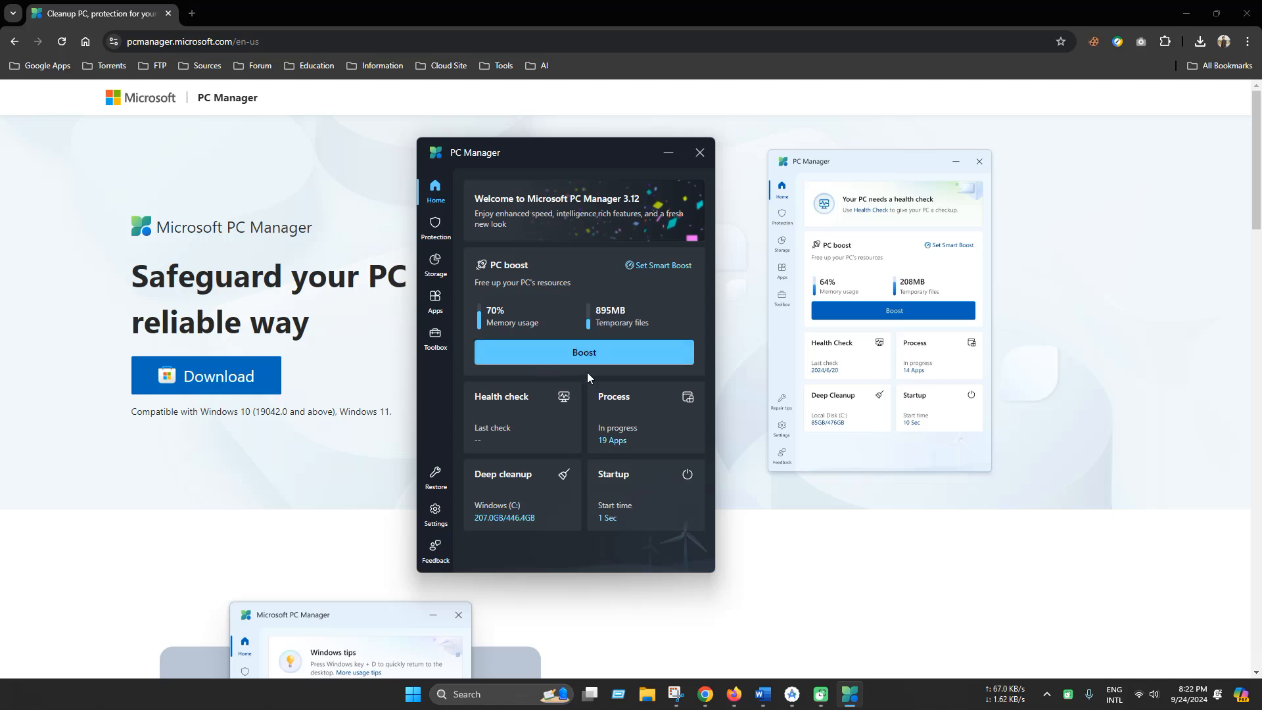
mouse_move(584, 354)
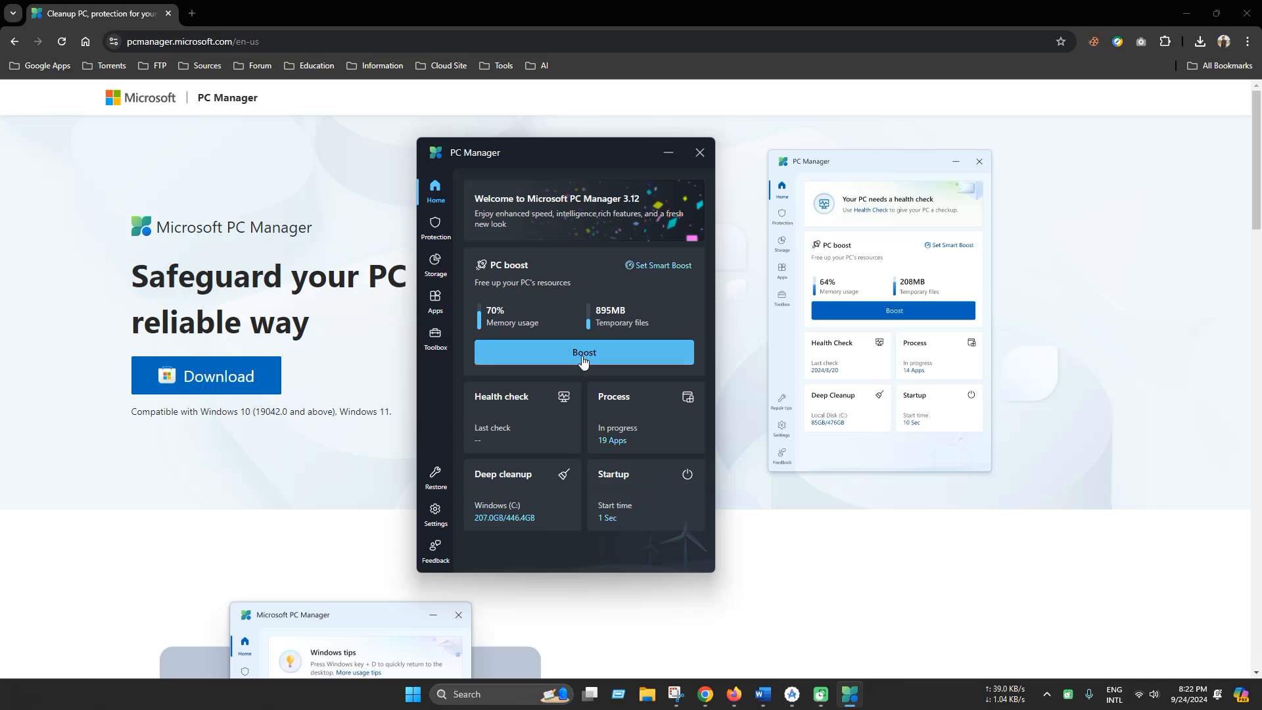
- Boost the PC from the Home card, releasing 895MB of temporary files and cutting memory to 41%
left_click(583, 352)
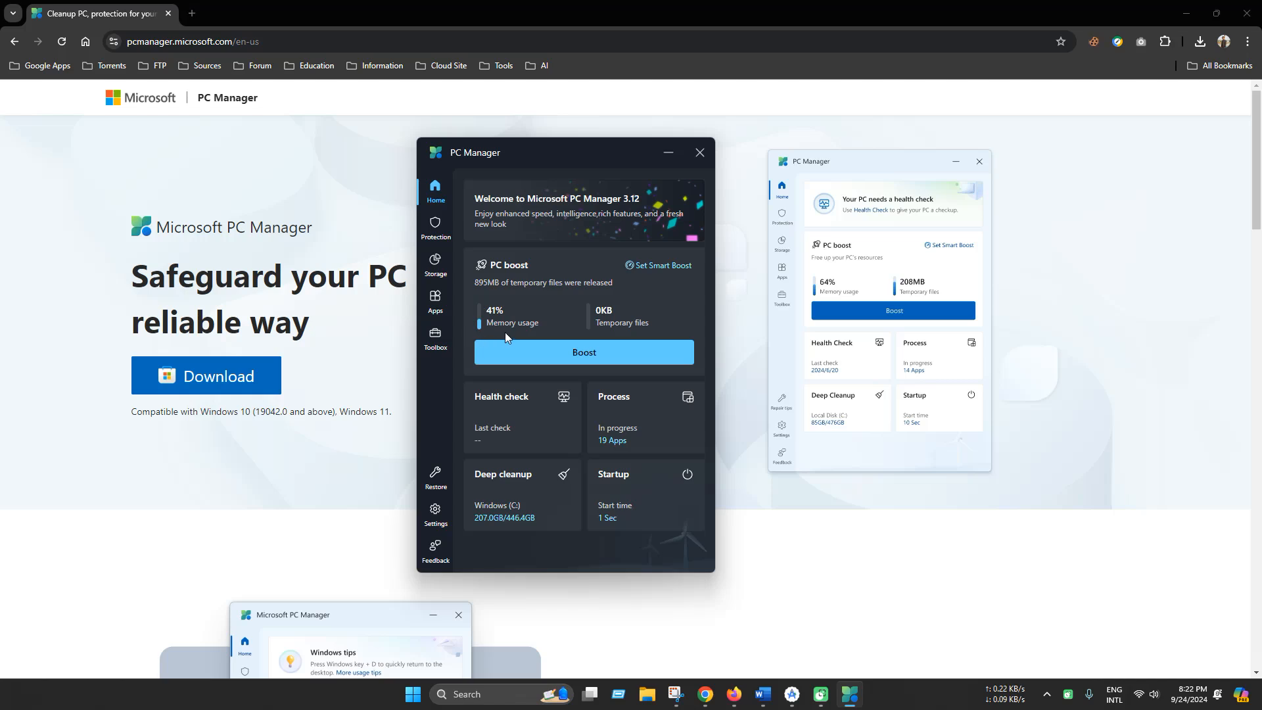
mouse_move(523, 330)
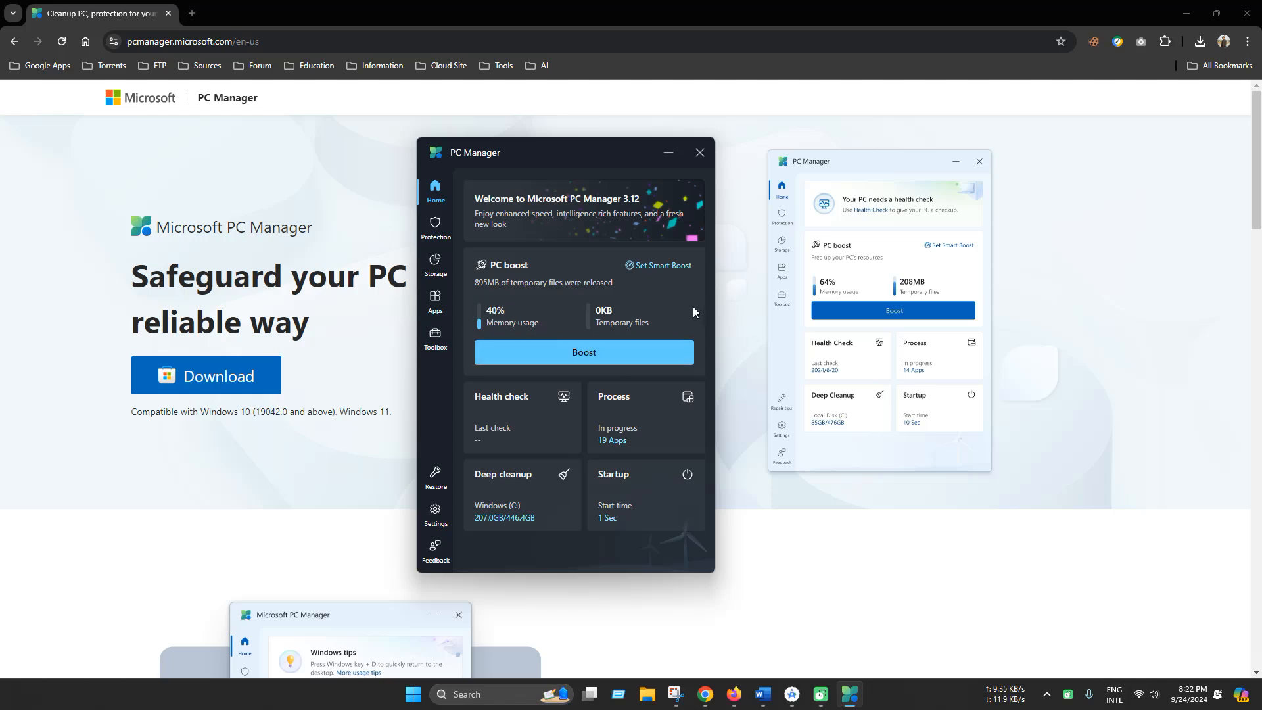
mouse_move(634, 492)
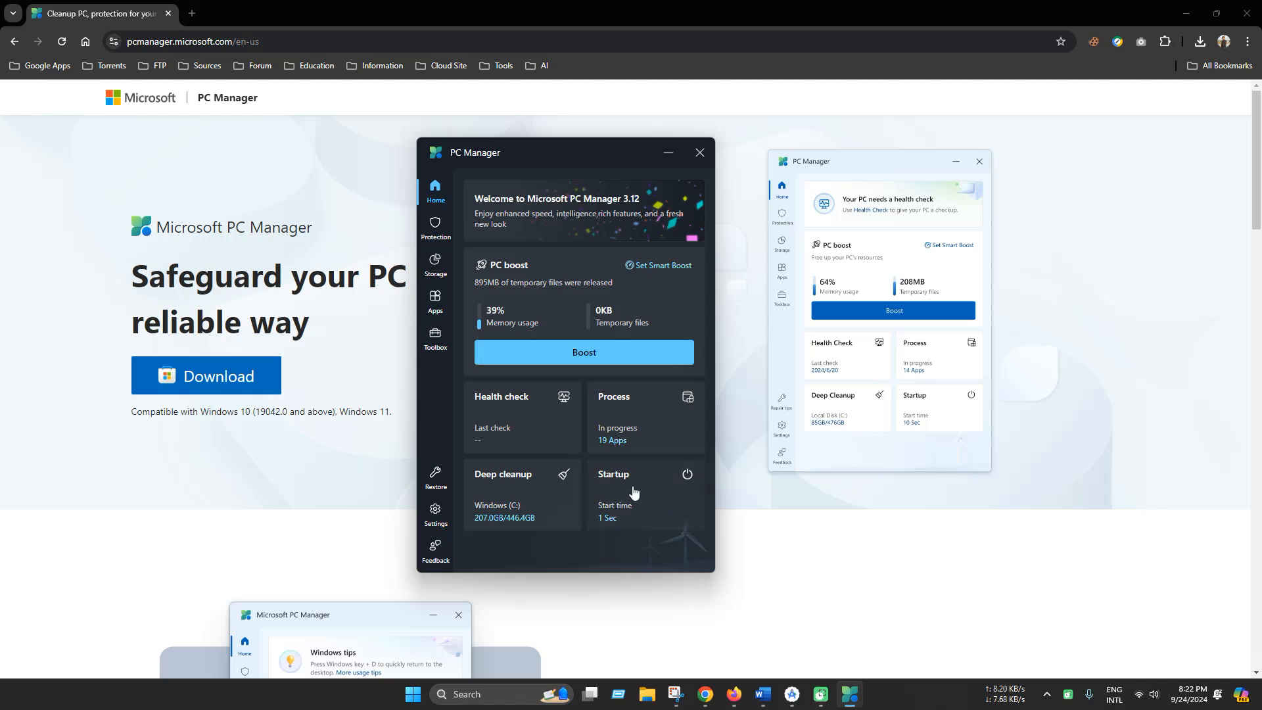
- Show the Startup apps list under Apps and scroll through each app's on/off state
left_click(645, 493)
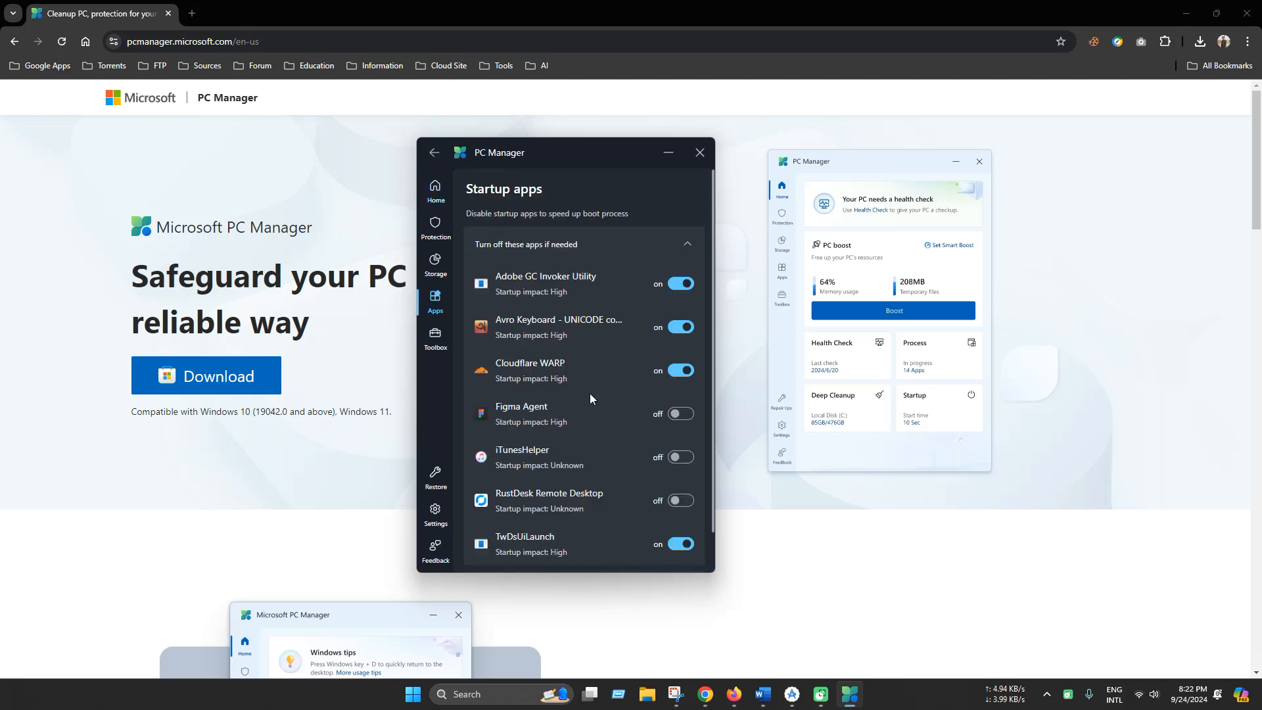
mouse_move(568, 376)
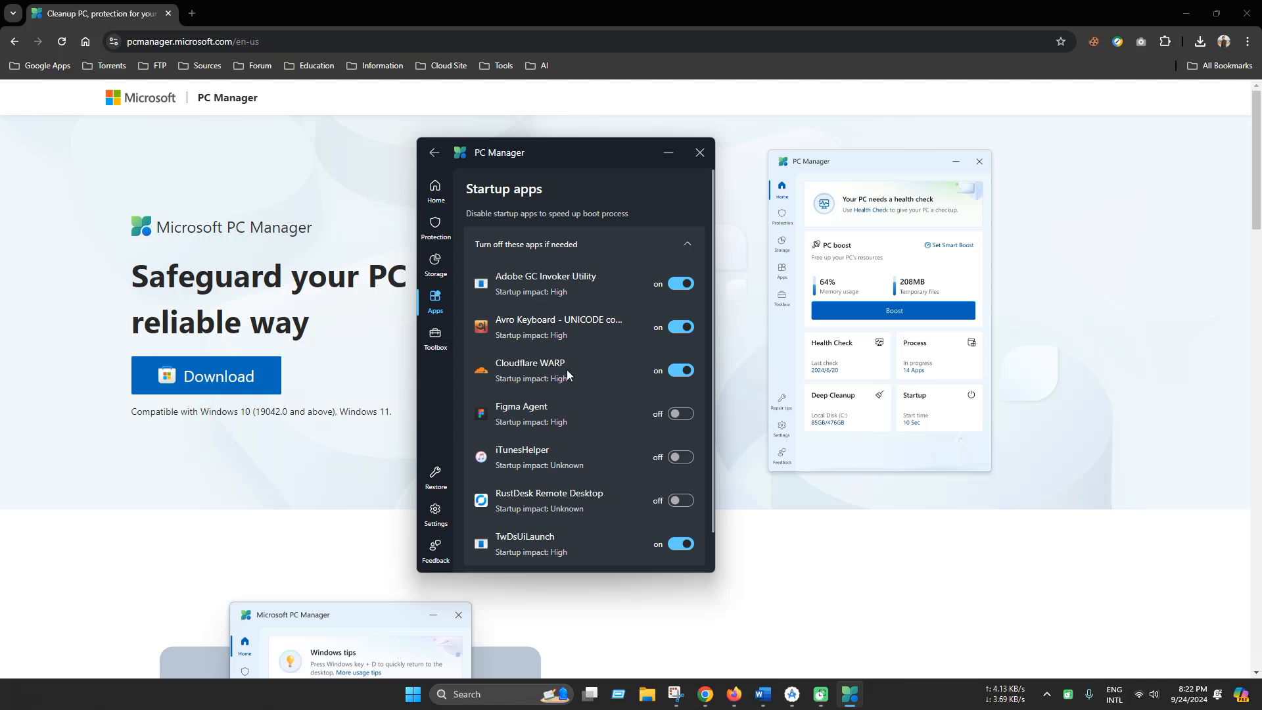
scroll("down", 3)
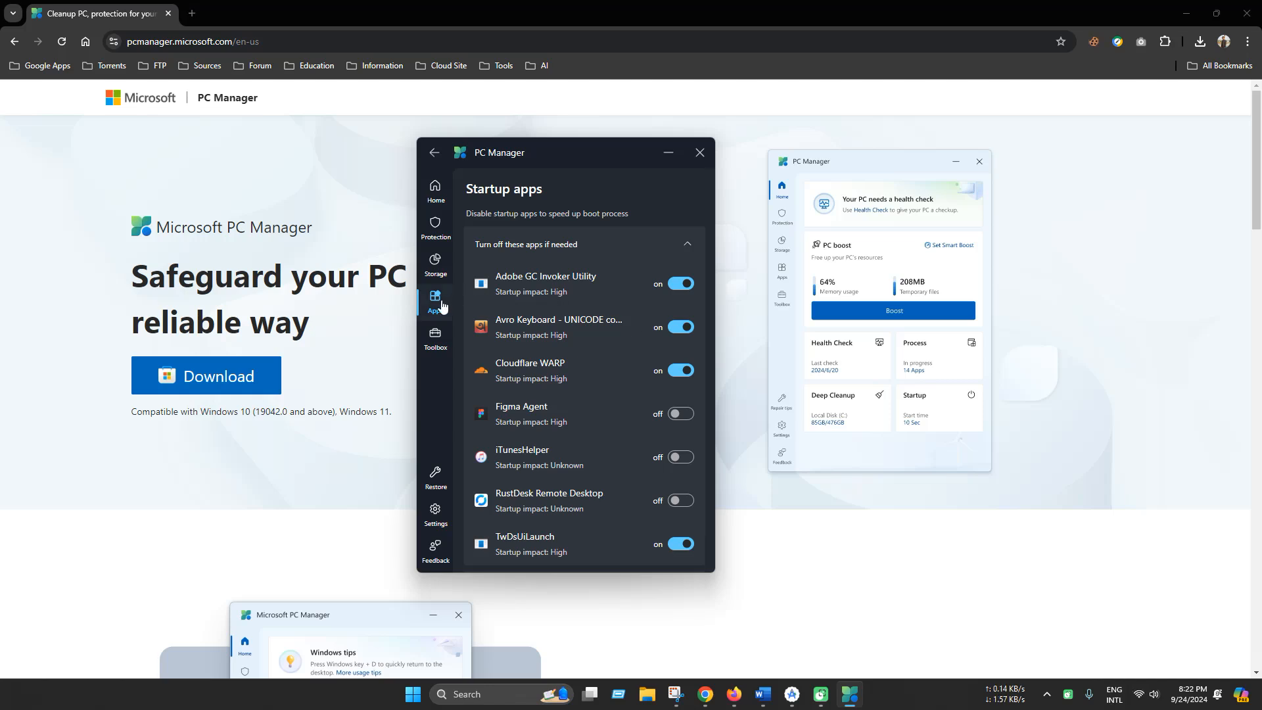
- Browse the Toolbox's Windows and web tools, then view the Restore page reporting everything is set
left_click(435, 337)
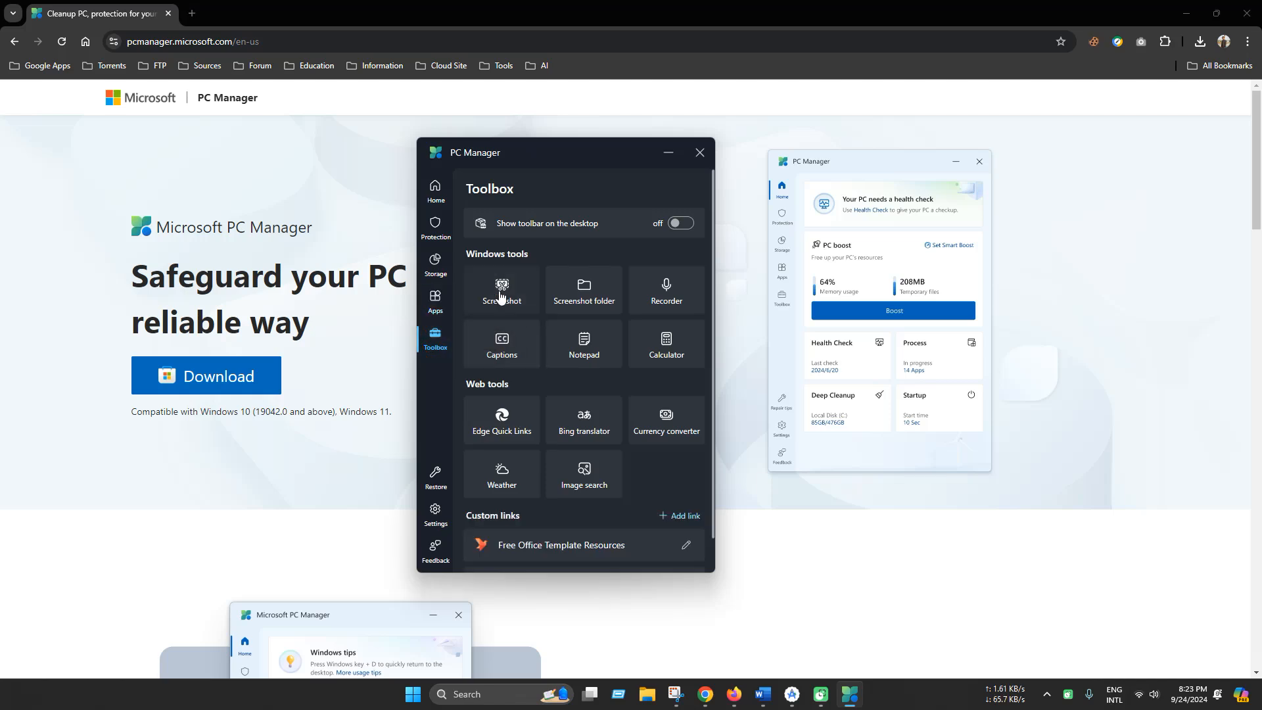
mouse_move(607, 304)
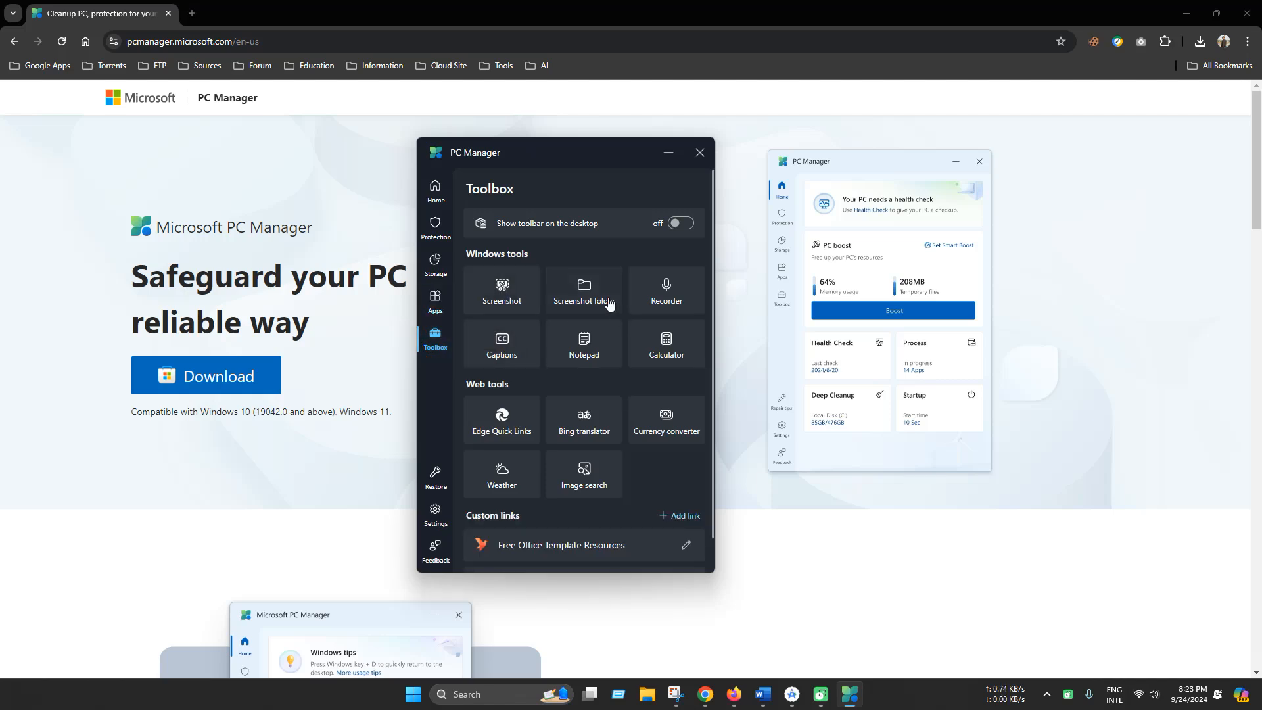
mouse_move(682, 368)
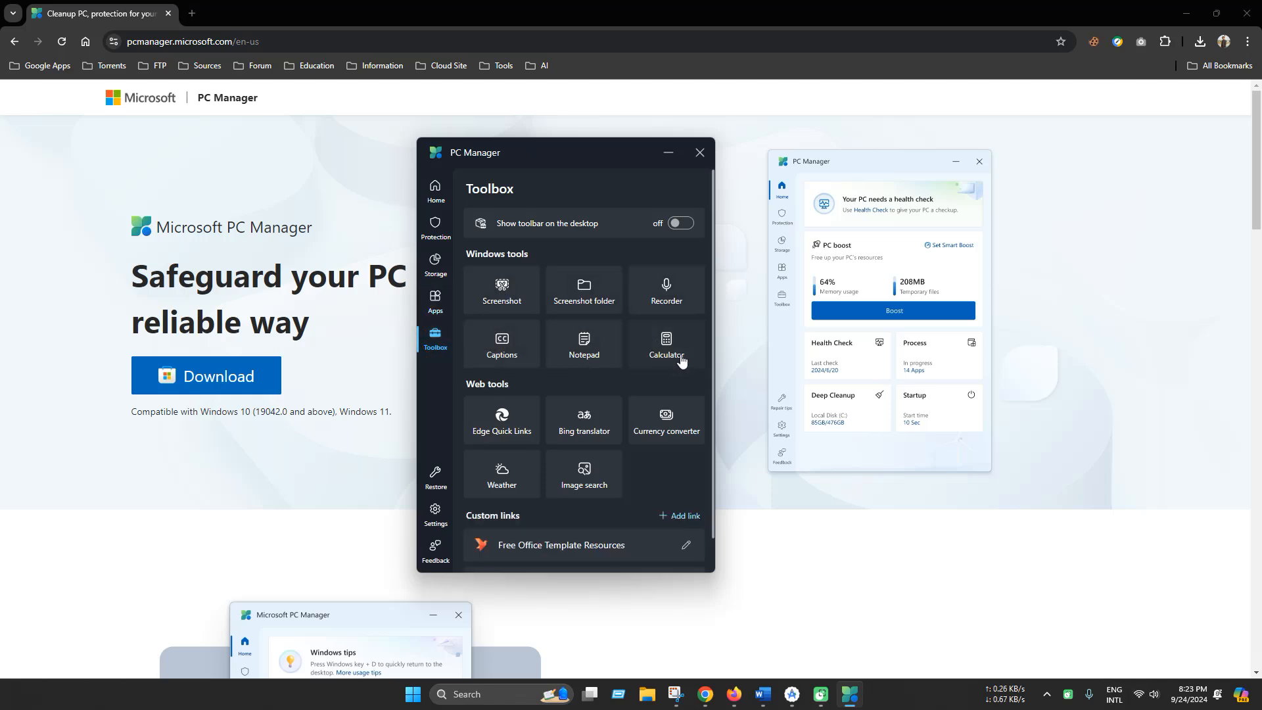
scroll("down", 3)
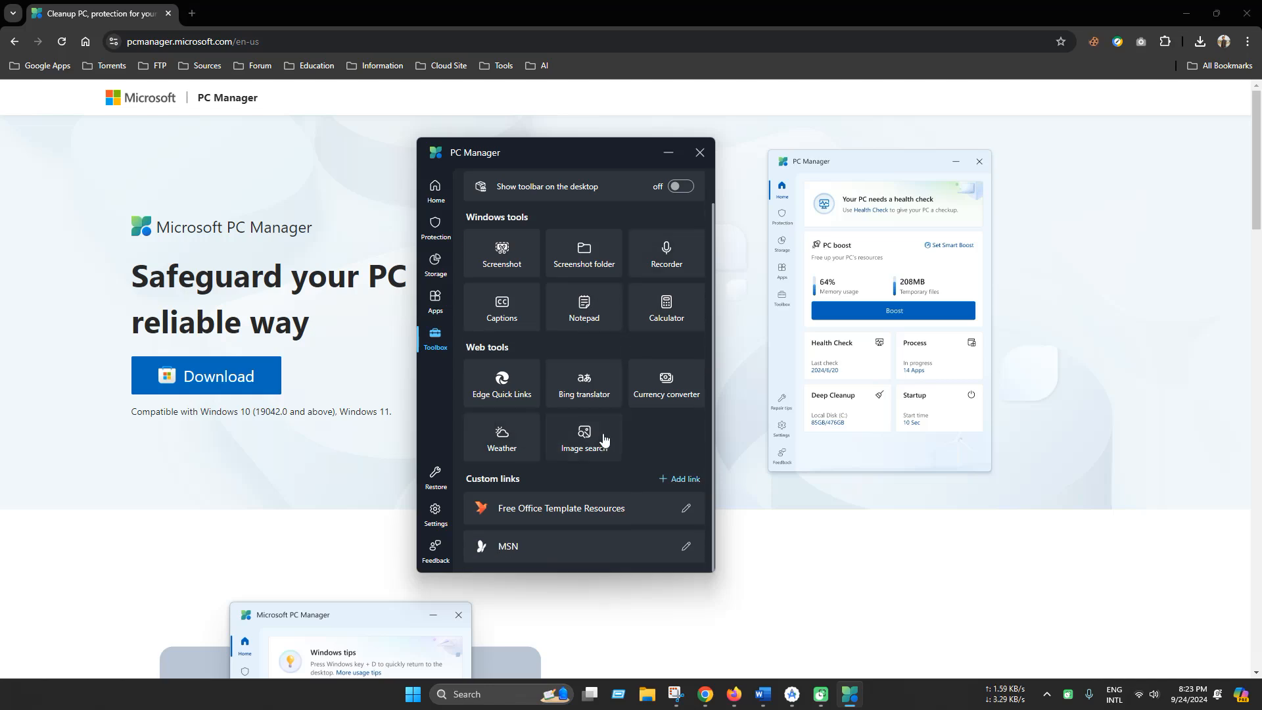
mouse_move(523, 435)
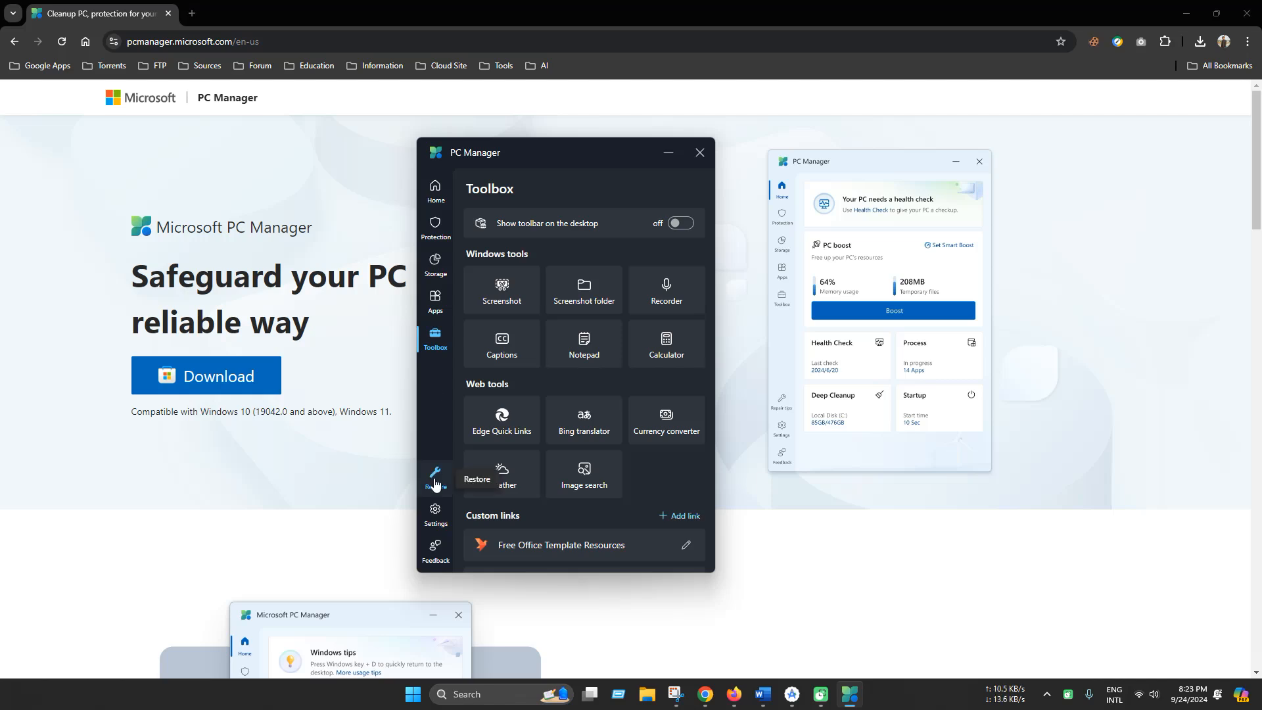
left_click(435, 300)
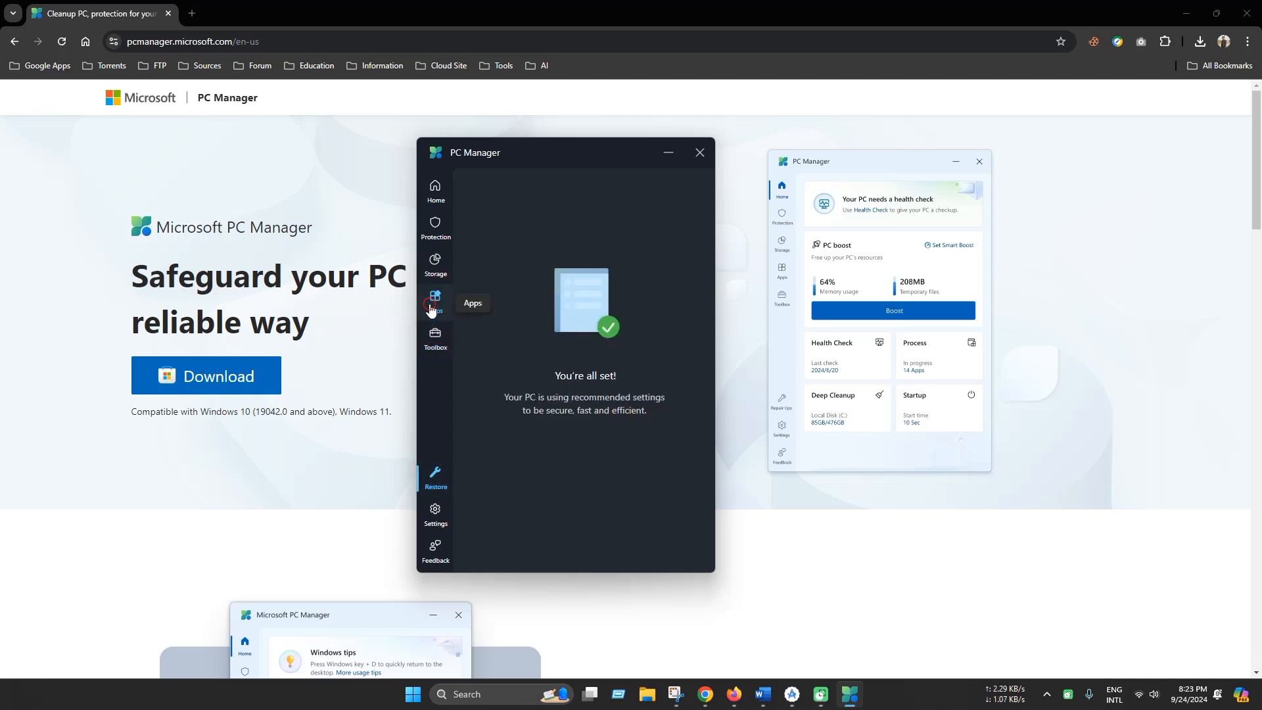
- Show Process management under Apps, scrolling the running apps and their memory usage
left_click(435, 298)
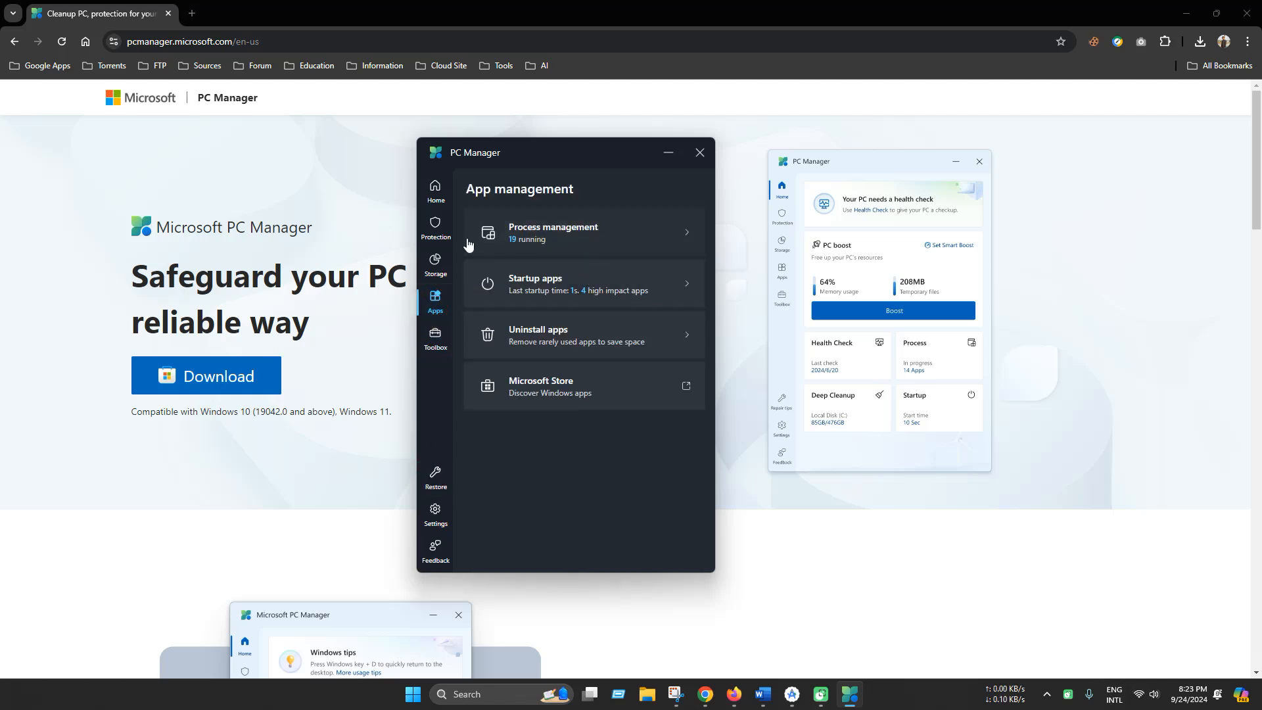
left_click(583, 232)
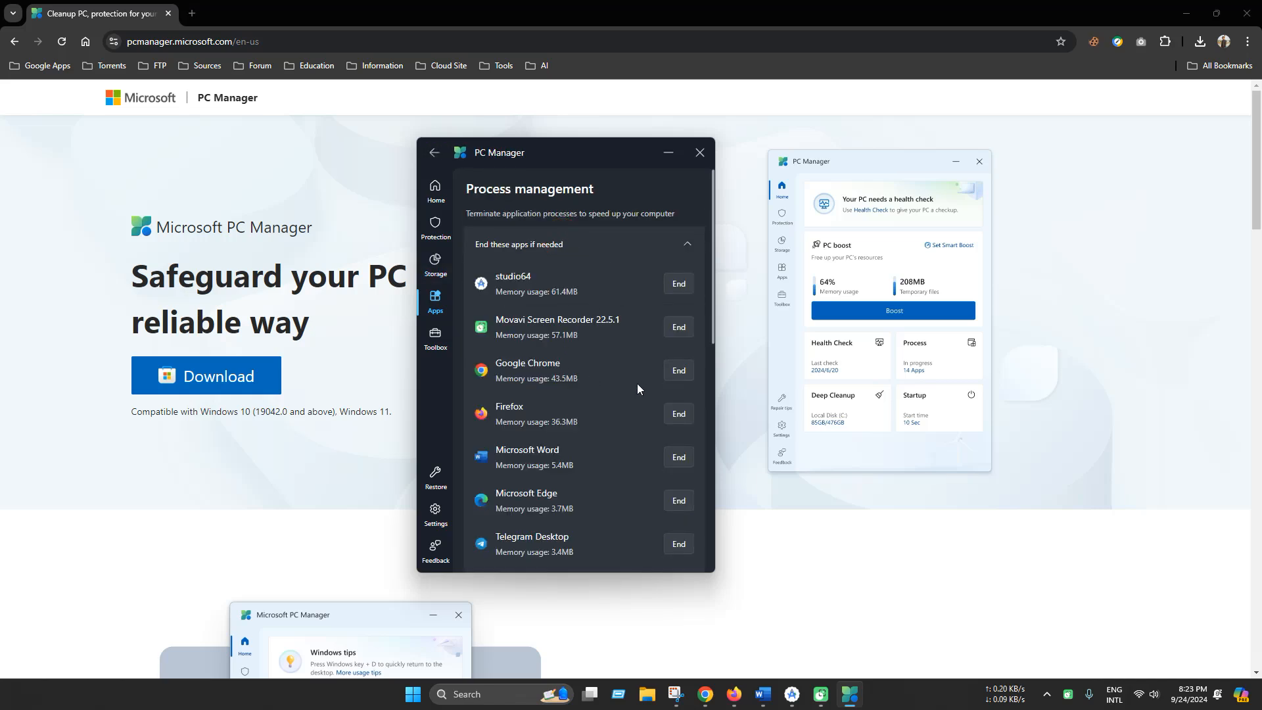
scroll("down", 3)
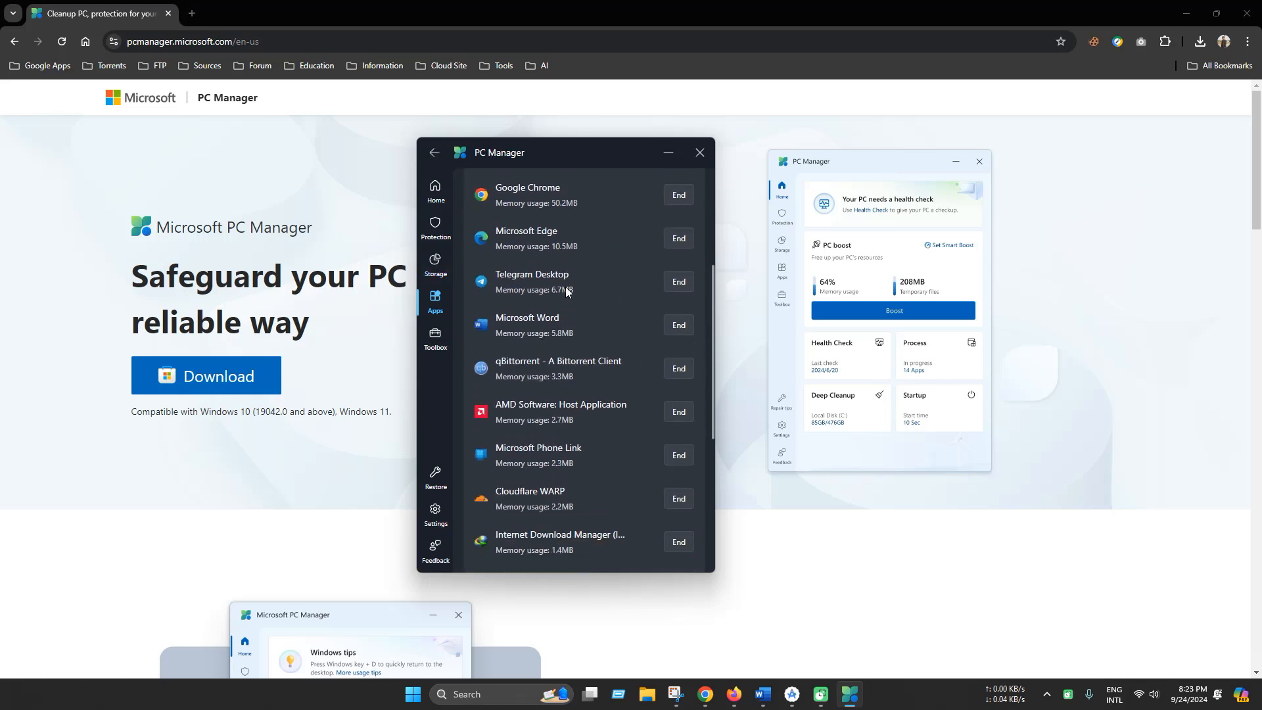
scroll("down", 3)
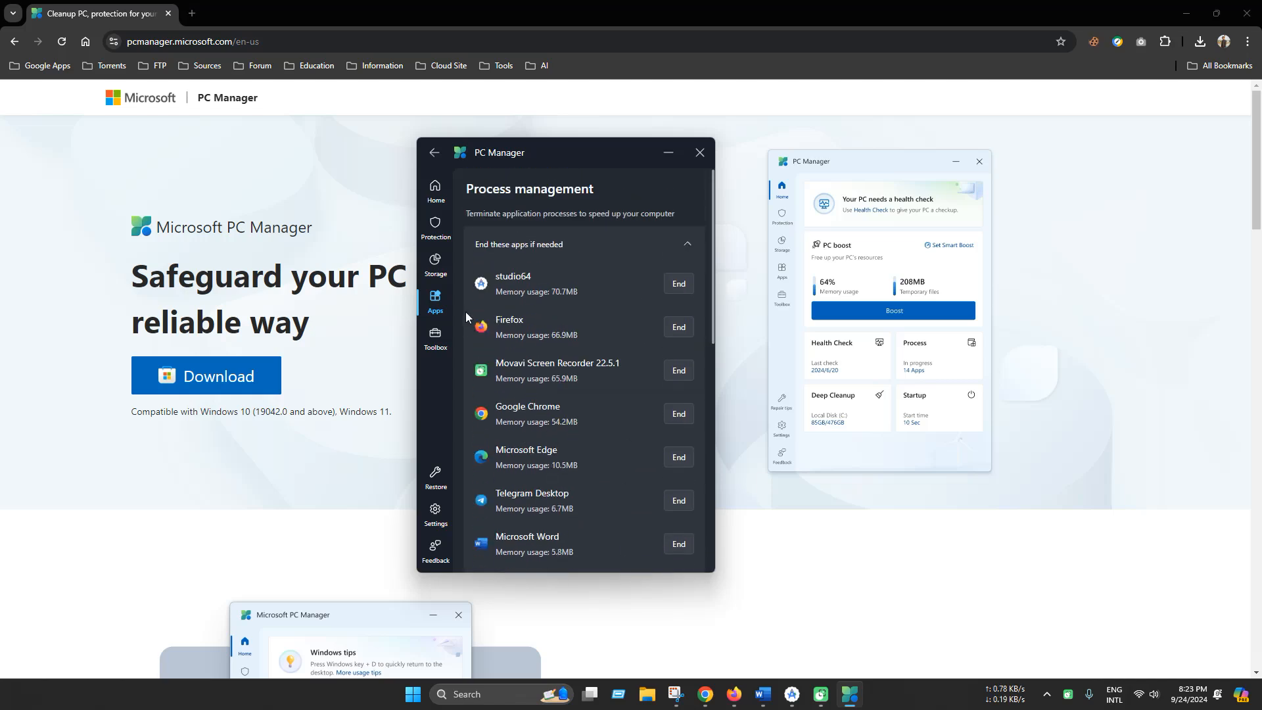
- From Storage, scan for deep cleanup, include the Recycle Bin with all categories, and proceed to free 689.8 MB
left_click(435, 263)
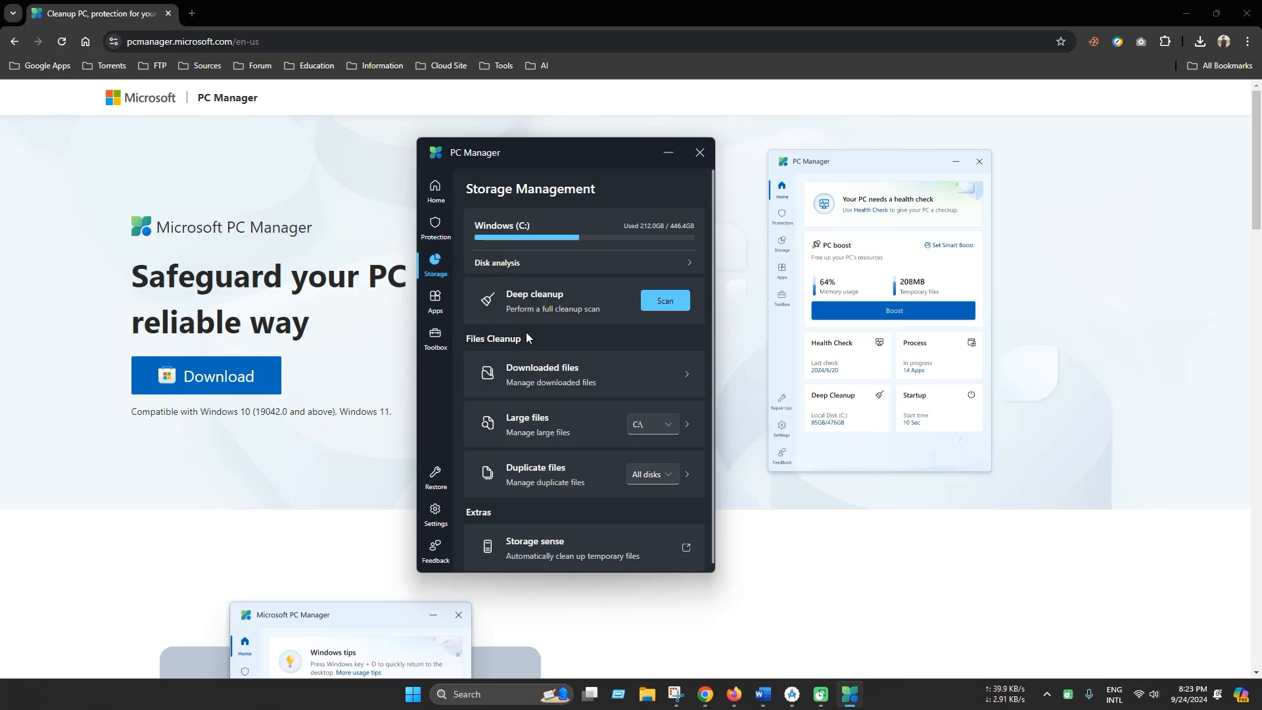
mouse_move(631, 321)
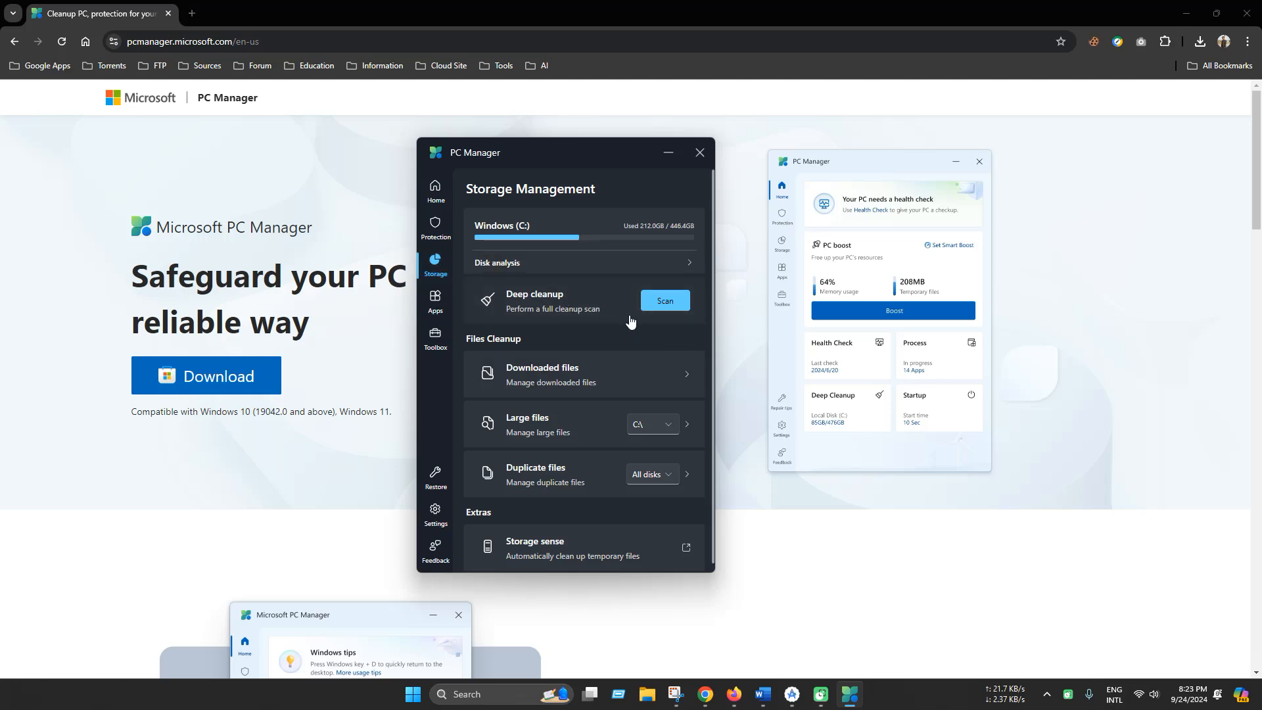
left_click(665, 300)
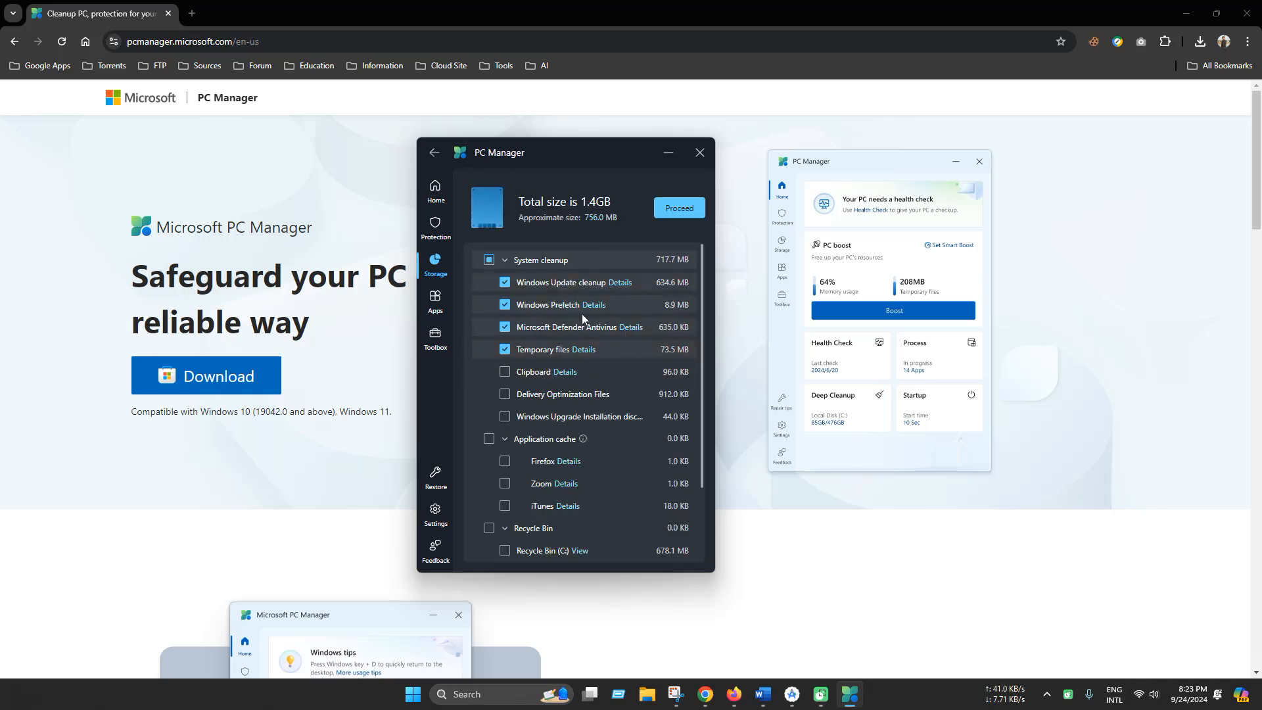
mouse_move(525, 362)
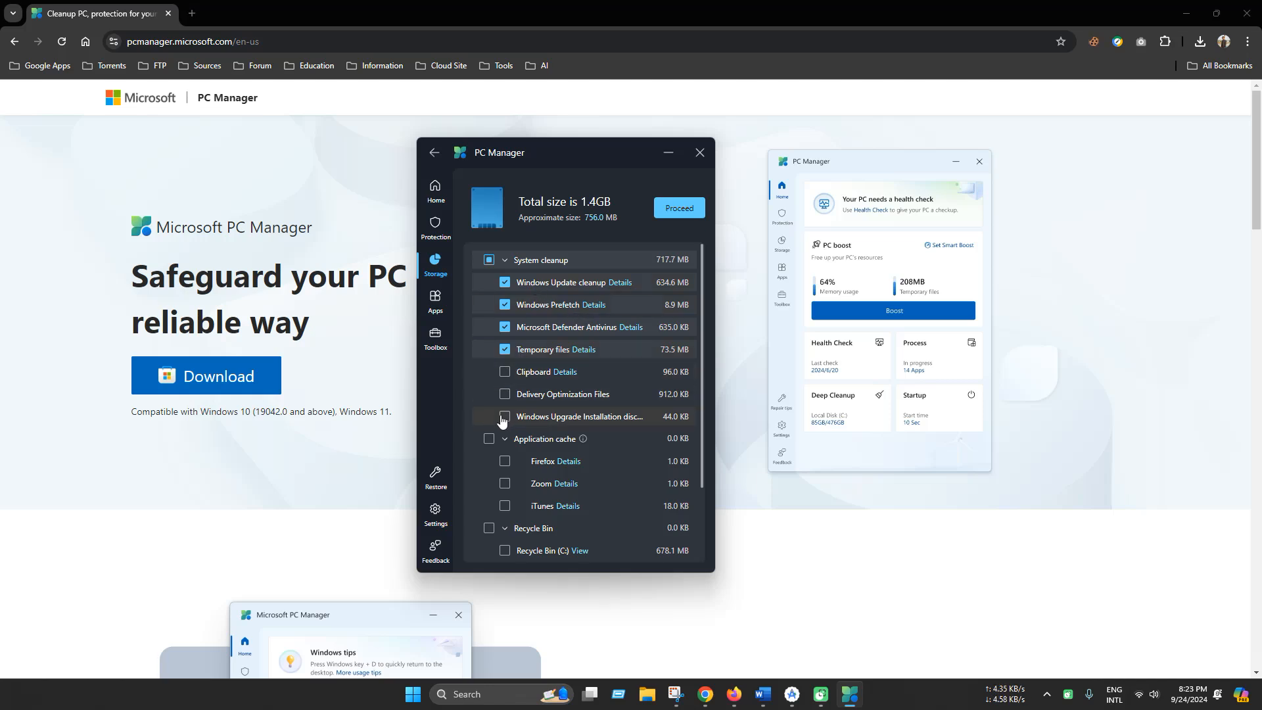
scroll("down", 3)
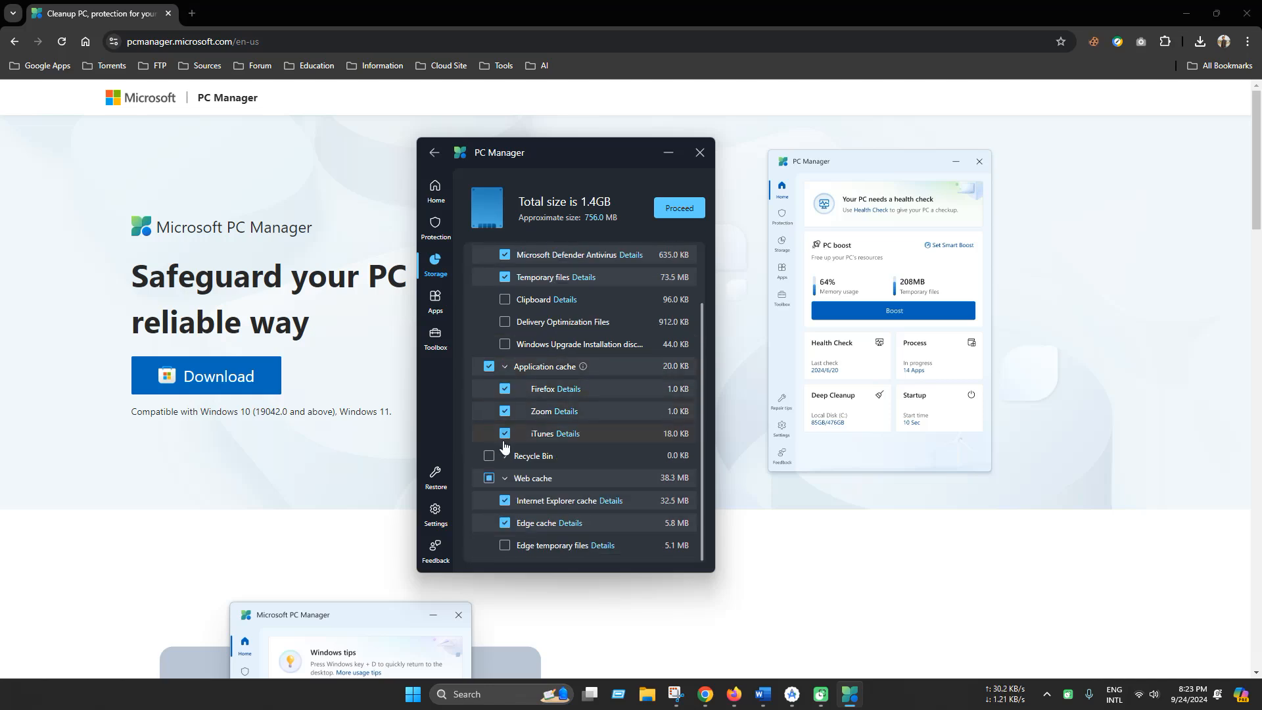
left_click(489, 455)
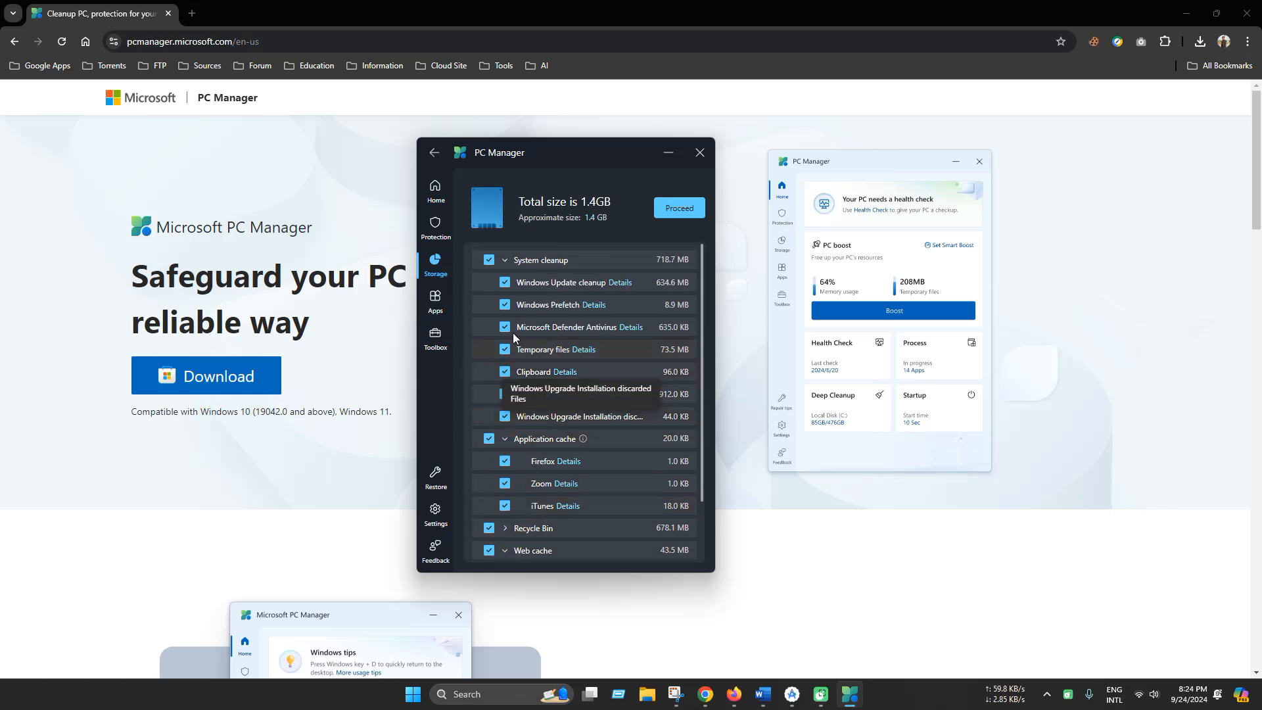
left_click(678, 208)
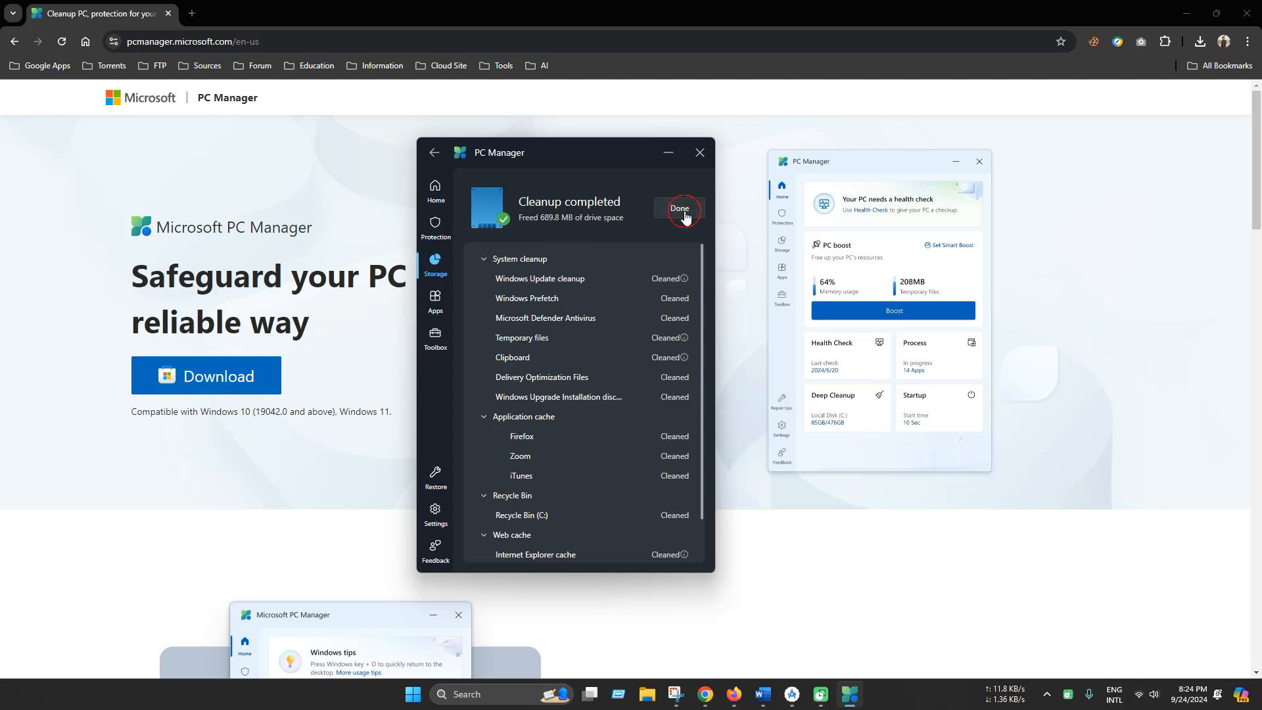
- Dismiss the Cleanup completed summary, returning to Storage Management showing 210.7GB used on C
left_click(679, 208)
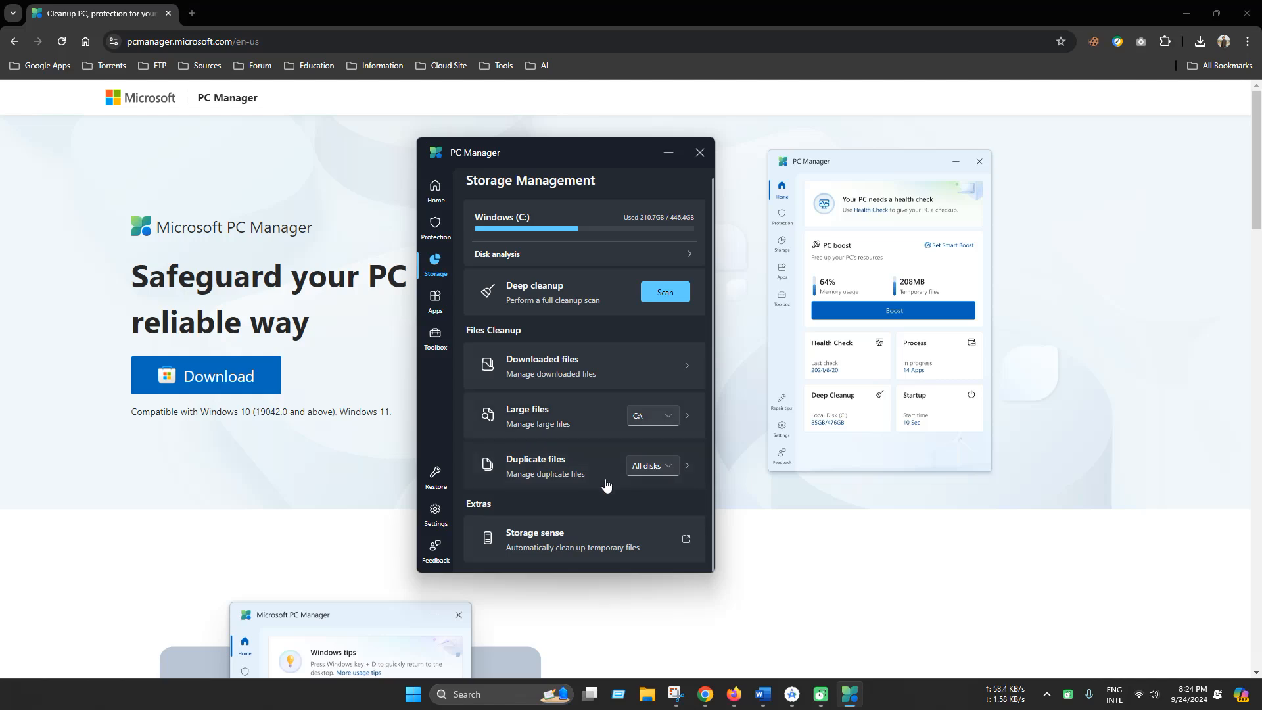
mouse_move(581, 489)
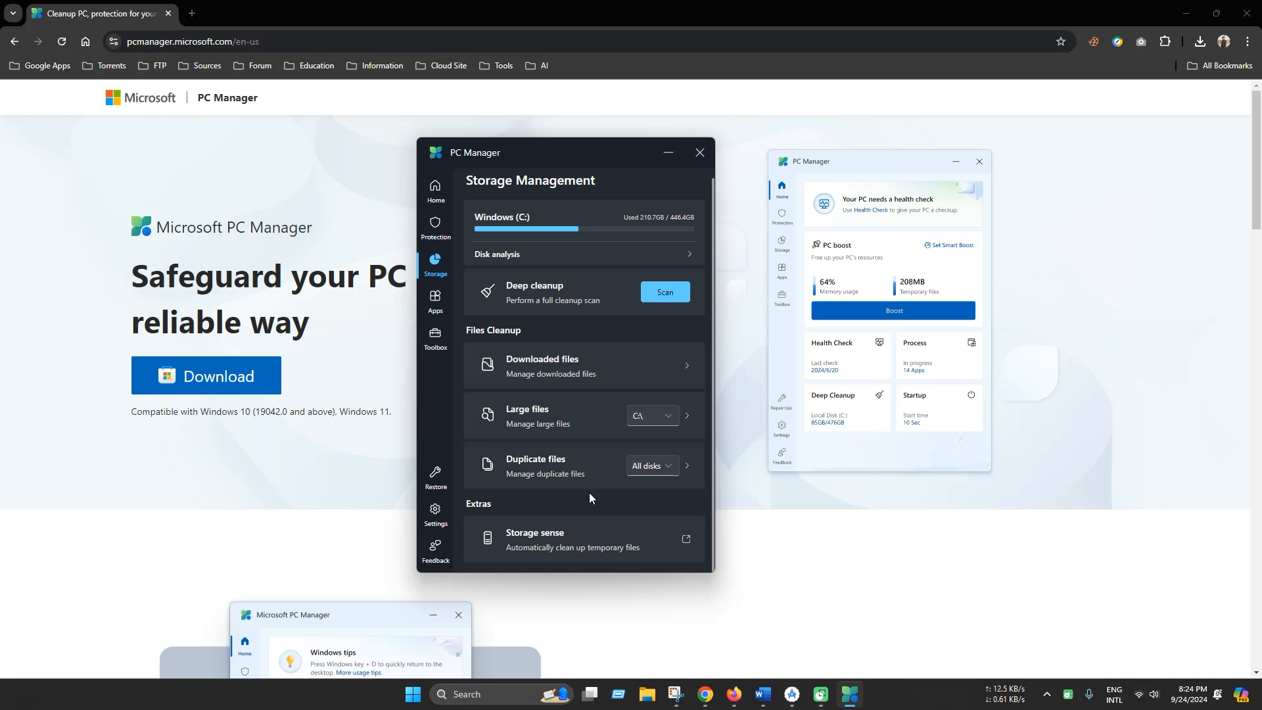
mouse_move(649, 545)
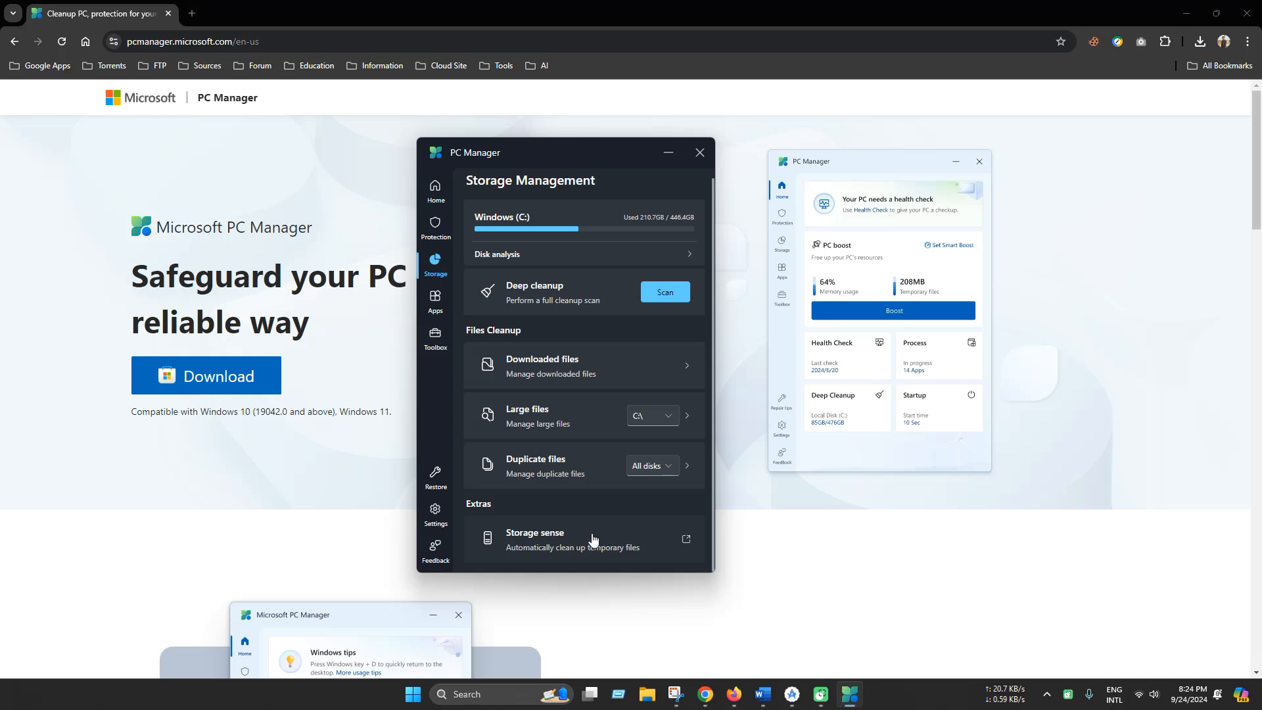
mouse_move(491, 286)
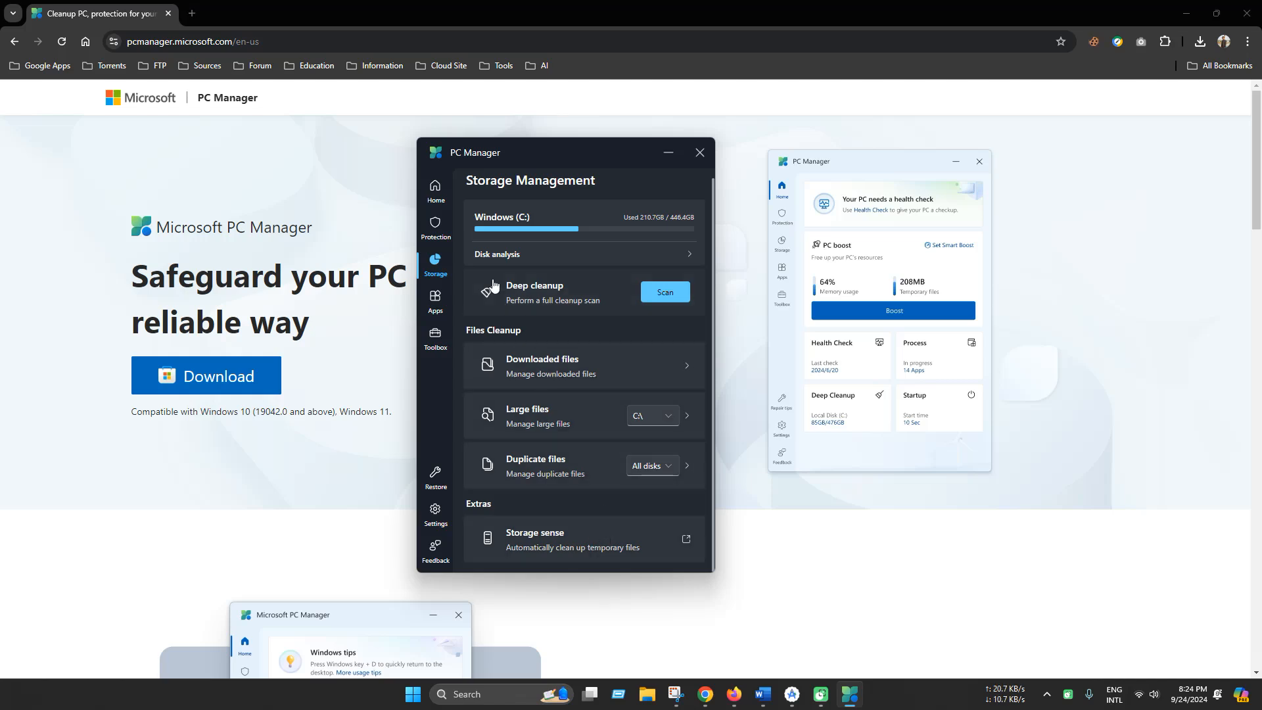
- Visit Protection's Taskbar repair and Pop-up management tools, then return to the Home dashboard
left_click(435, 229)
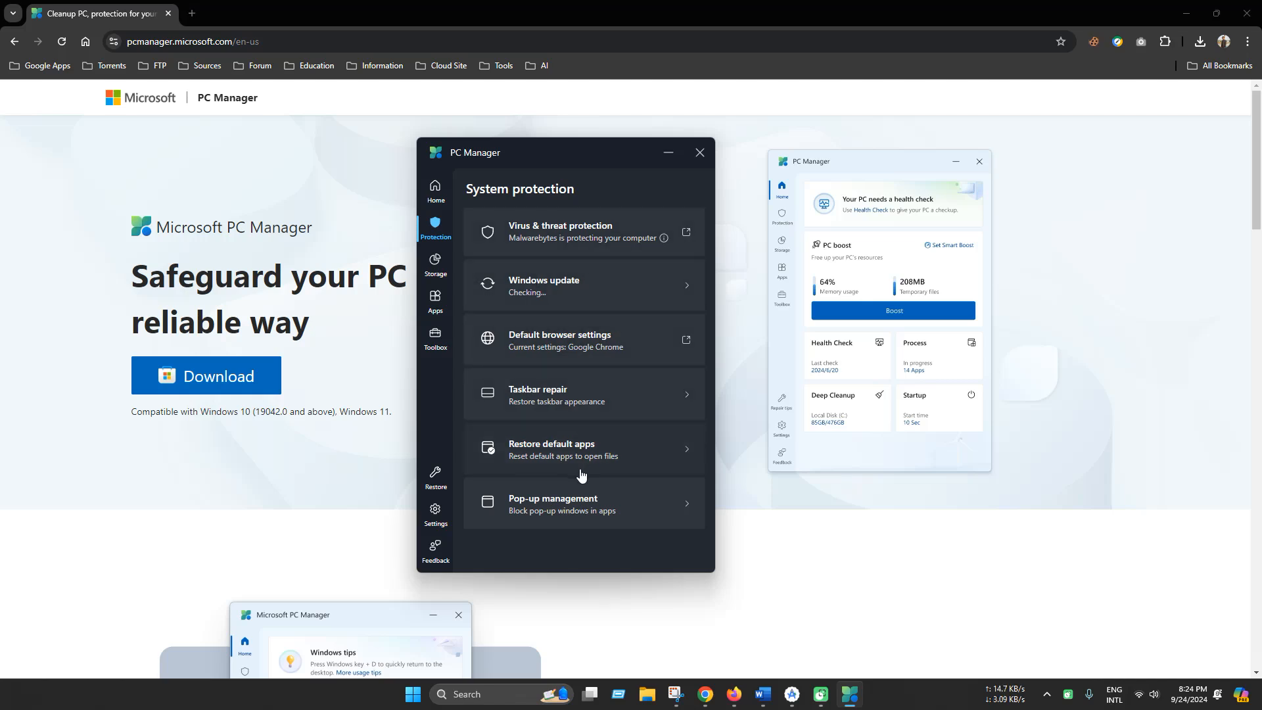
mouse_move(635, 405)
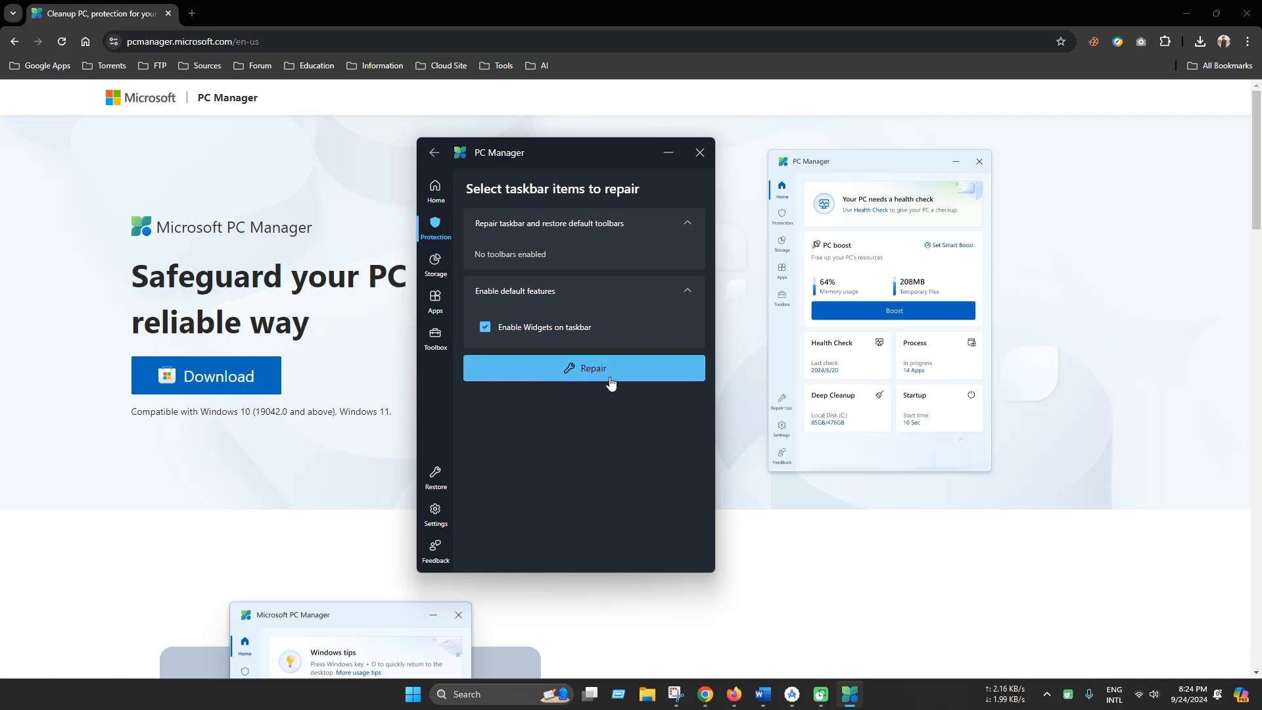
mouse_move(523, 378)
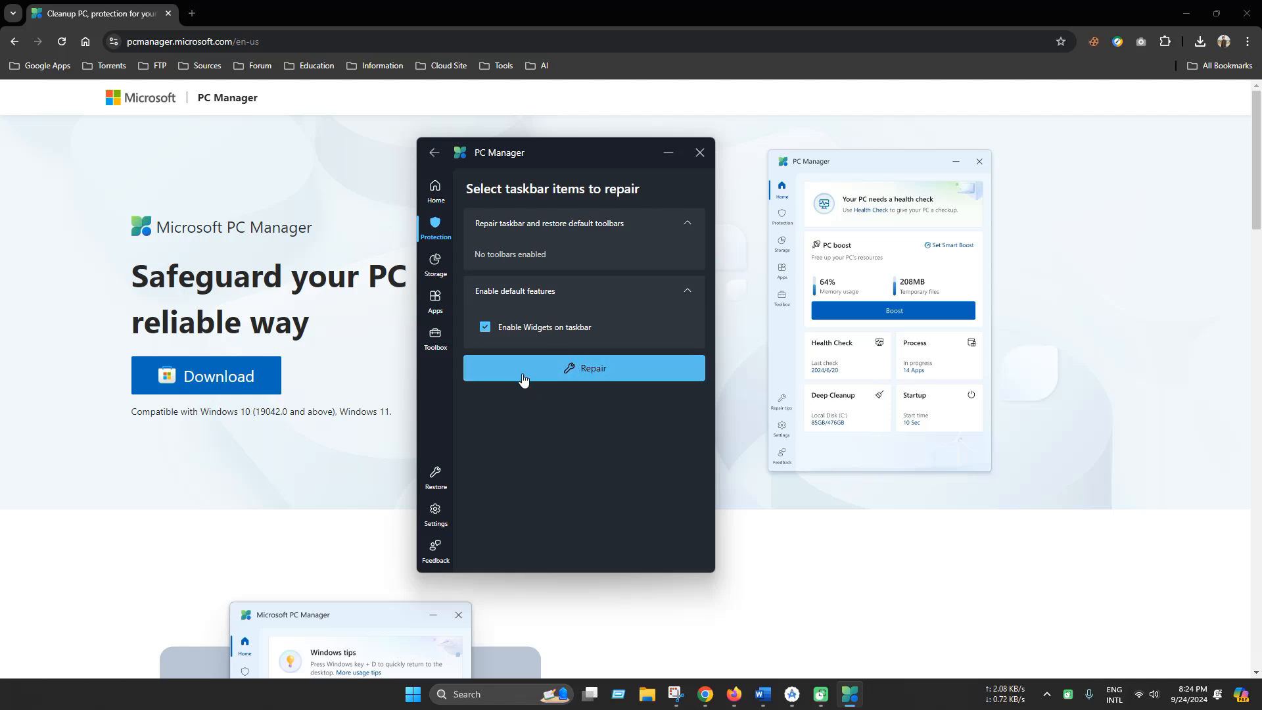
left_click(434, 153)
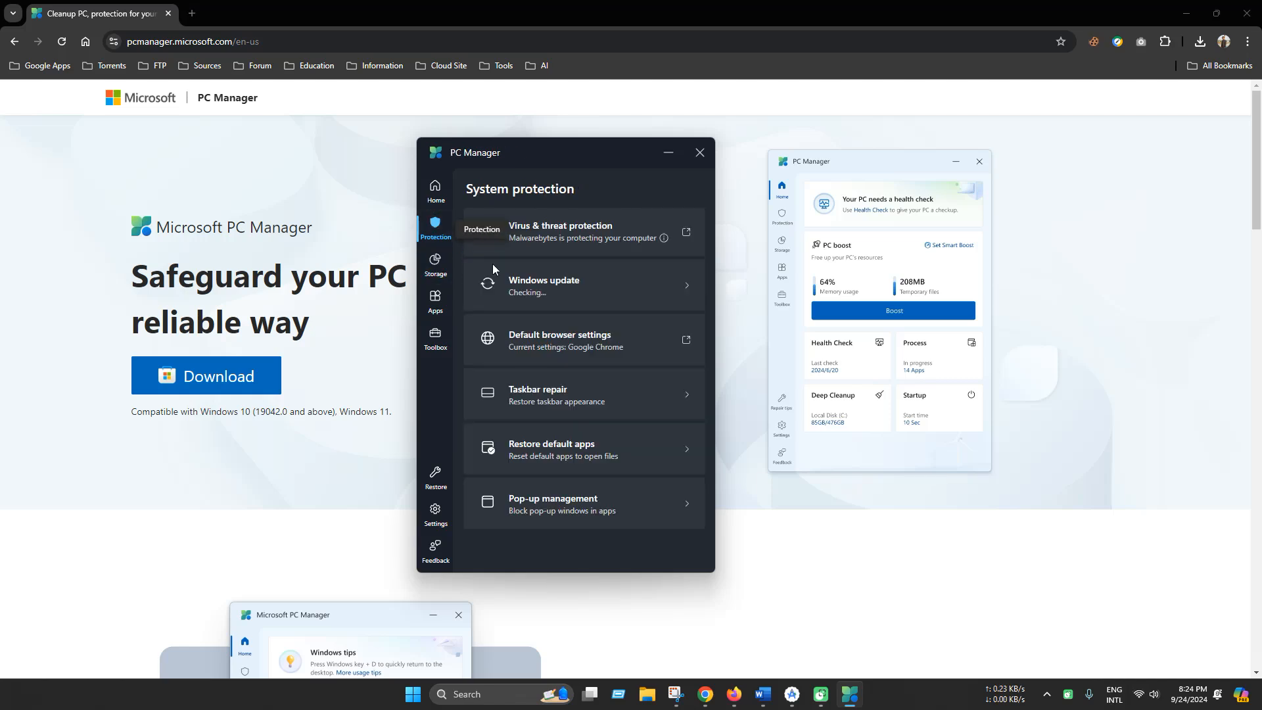
left_click(583, 449)
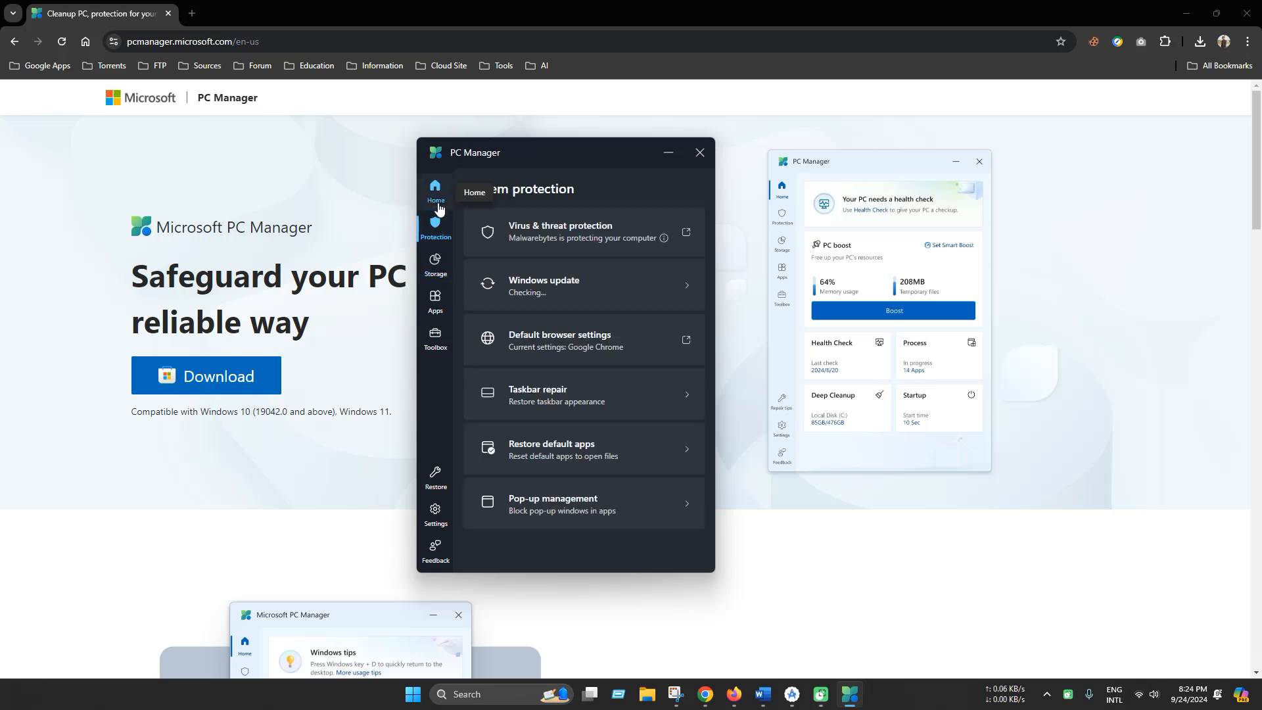
mouse_move(596, 486)
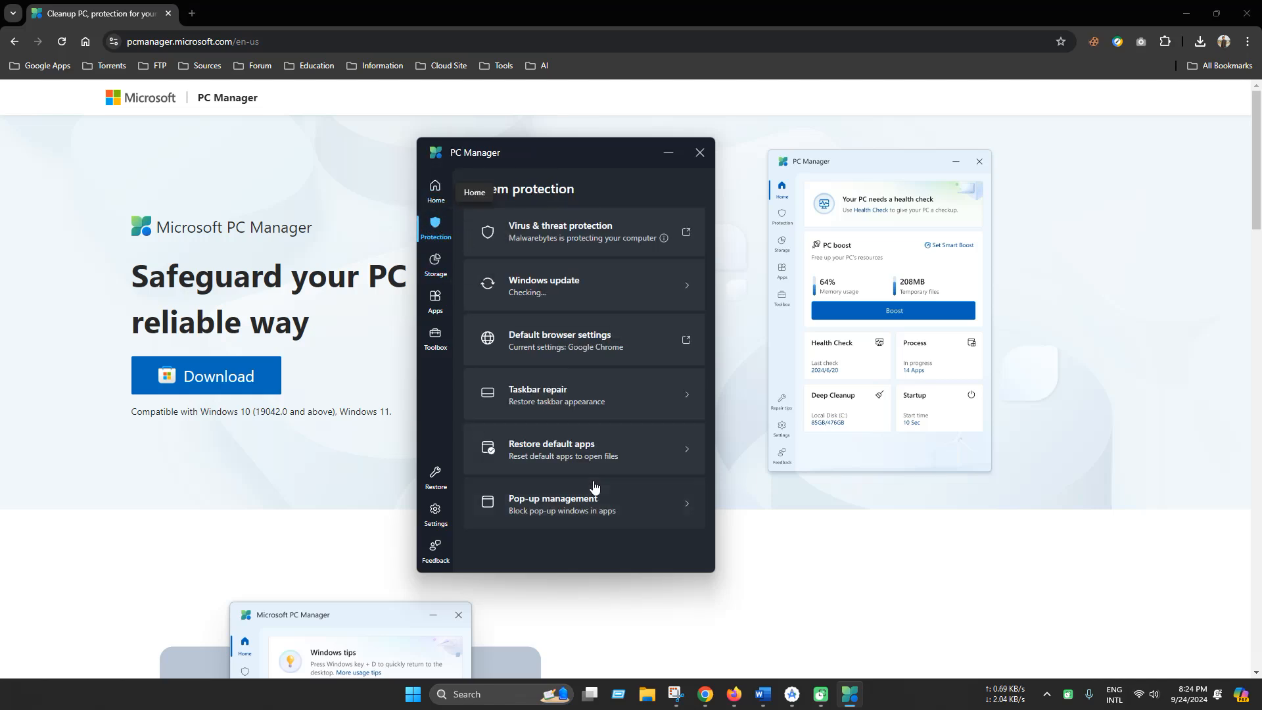
left_click(582, 502)
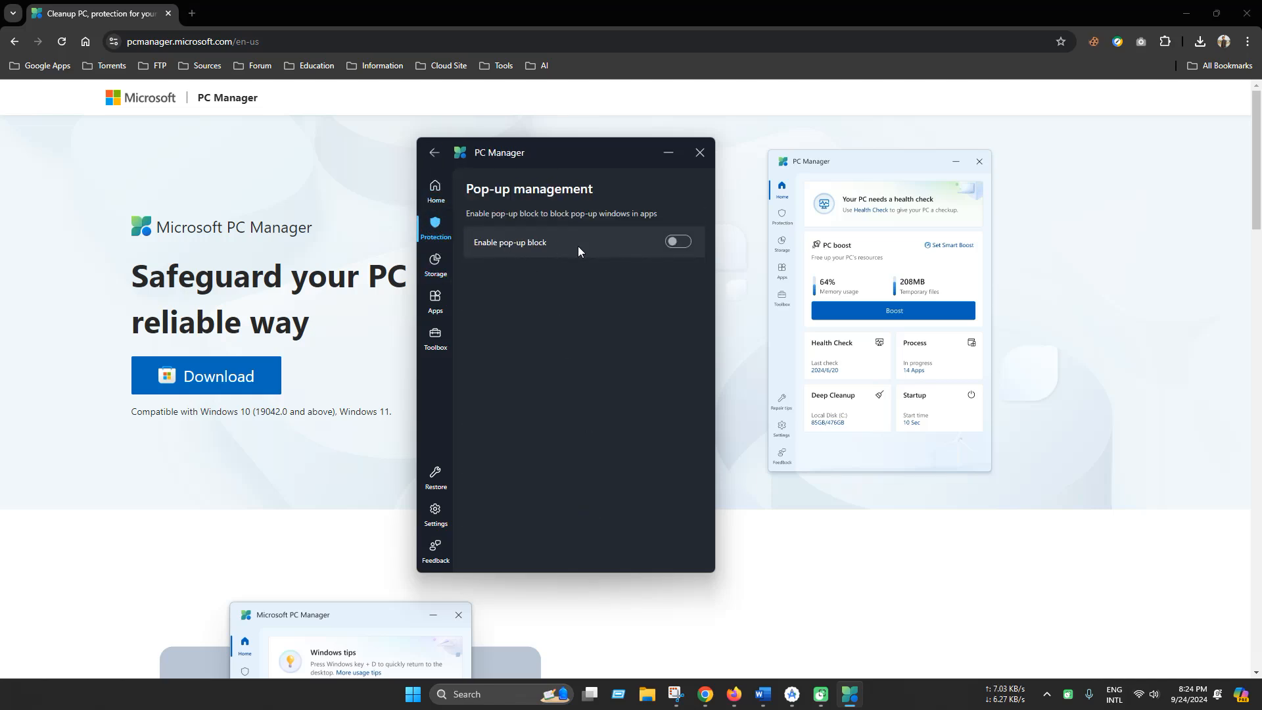
mouse_move(645, 229)
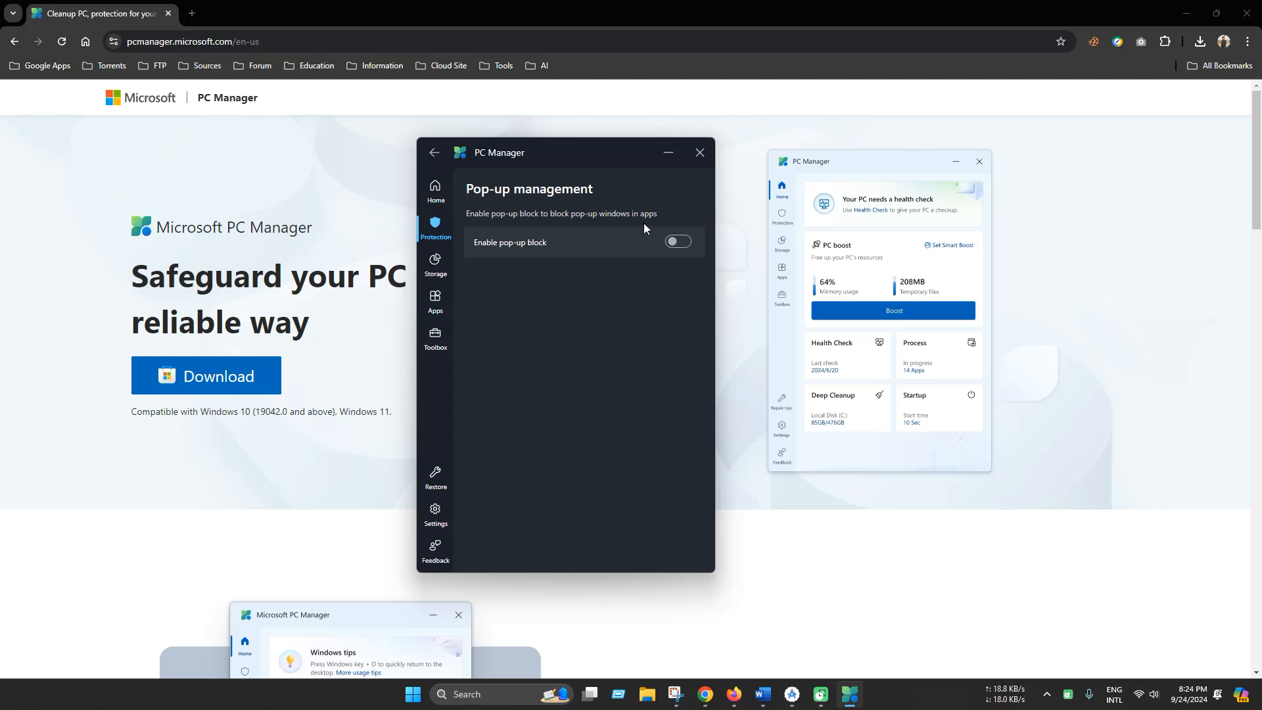
left_click(435, 190)
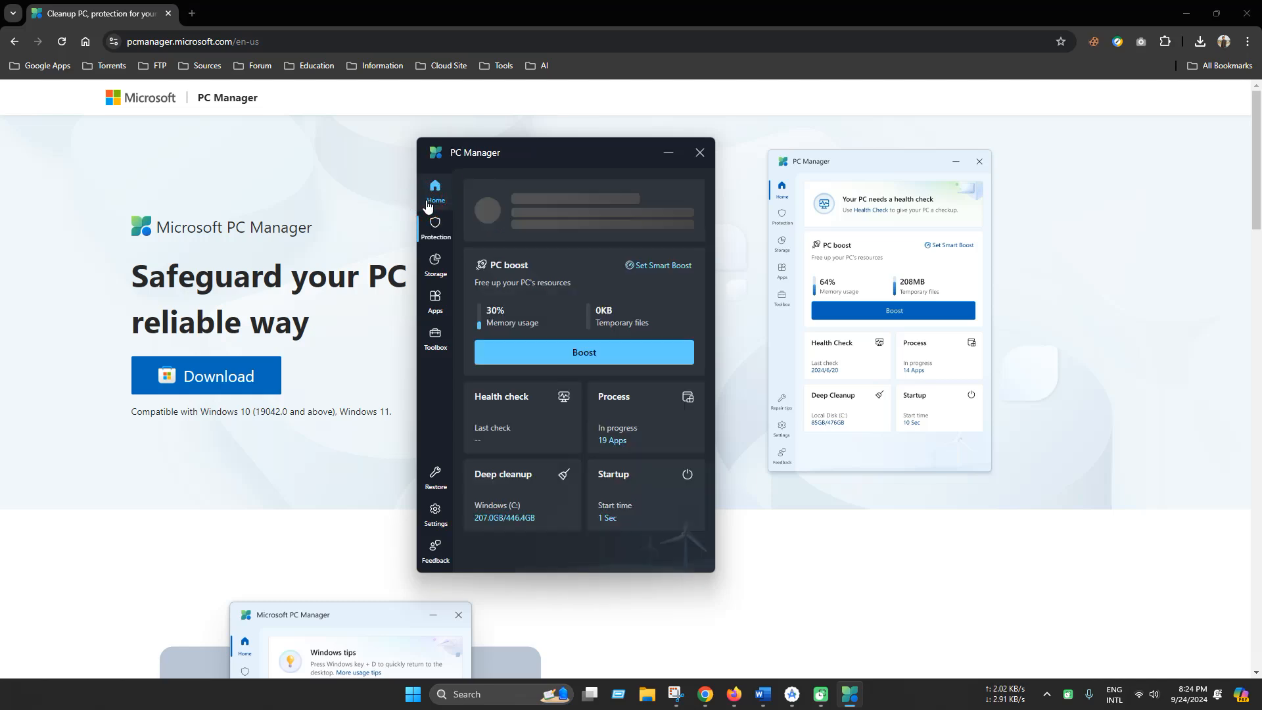